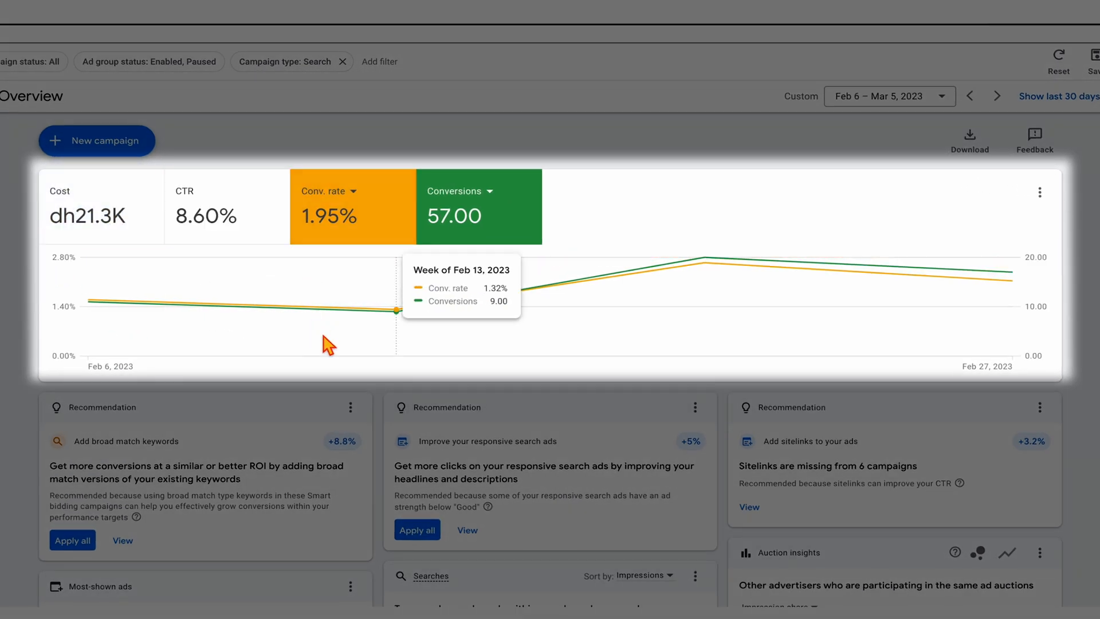
mouse_move(721, 252)
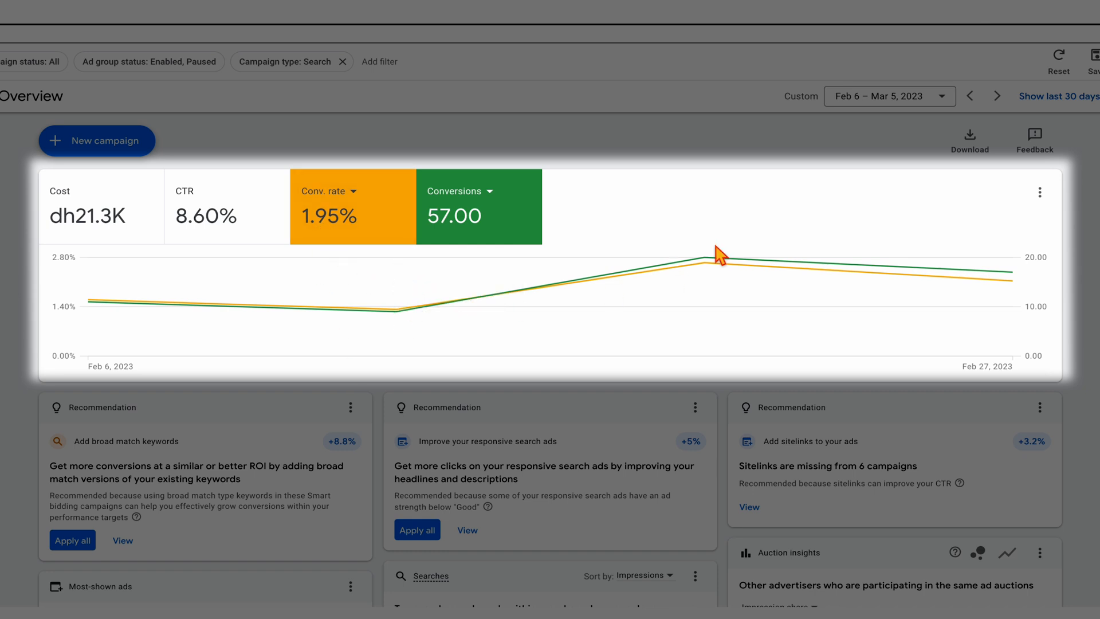
mouse_move(585, 423)
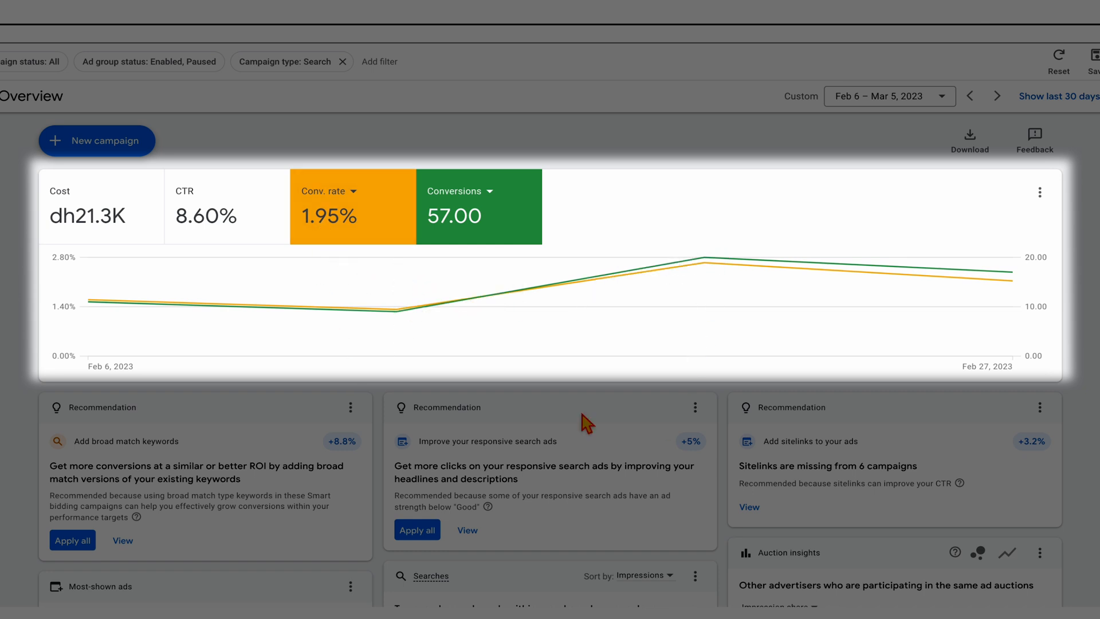
mouse_move(531, 401)
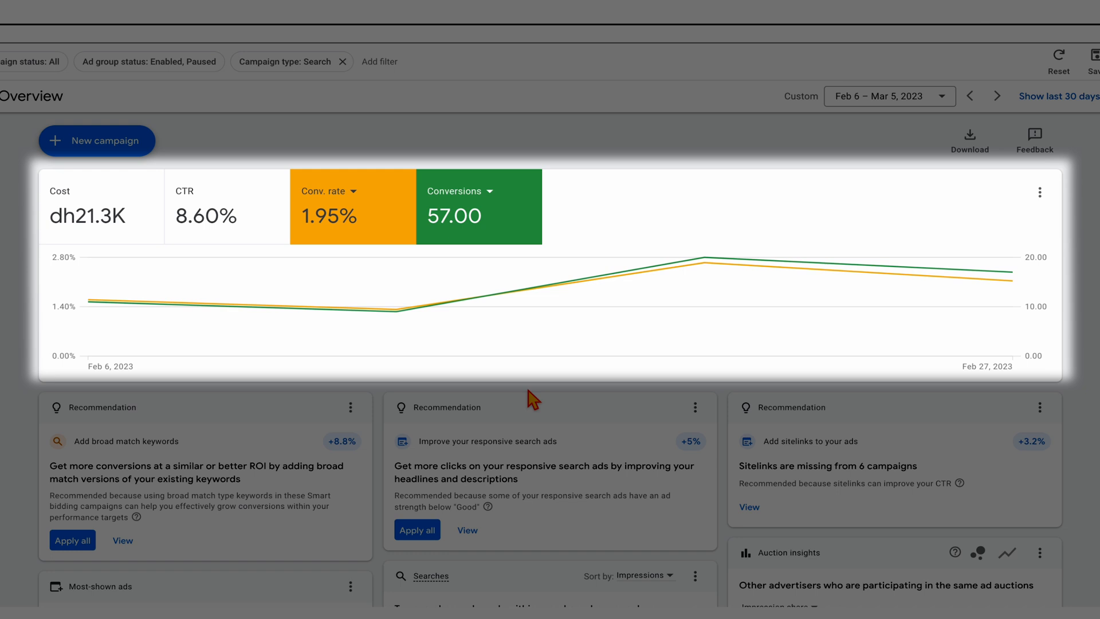
mouse_move(600, 331)
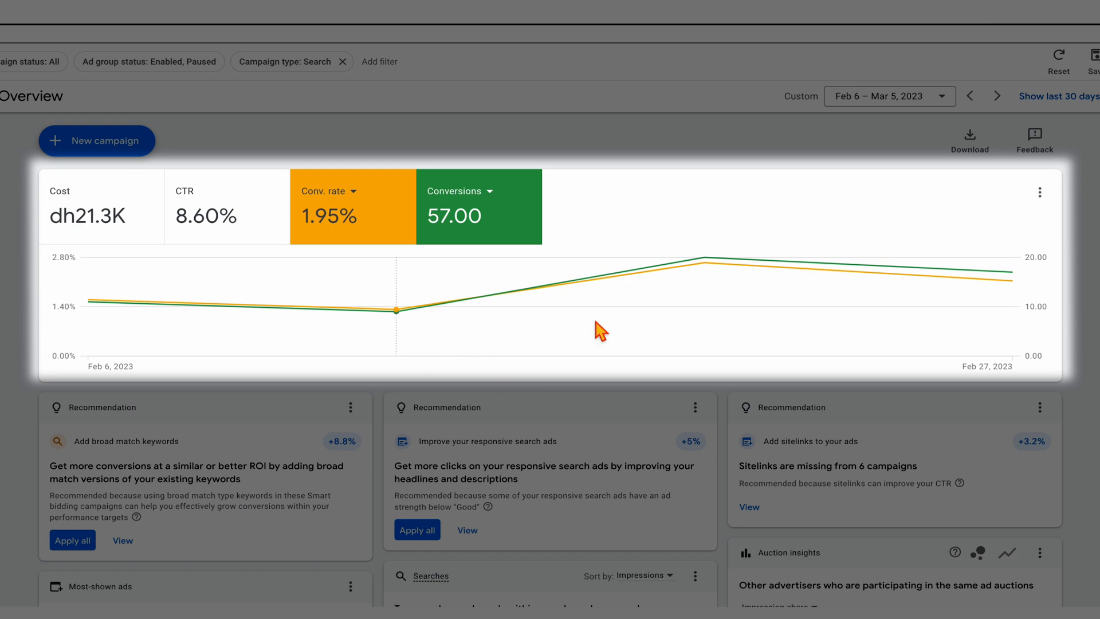
mouse_move(336, 231)
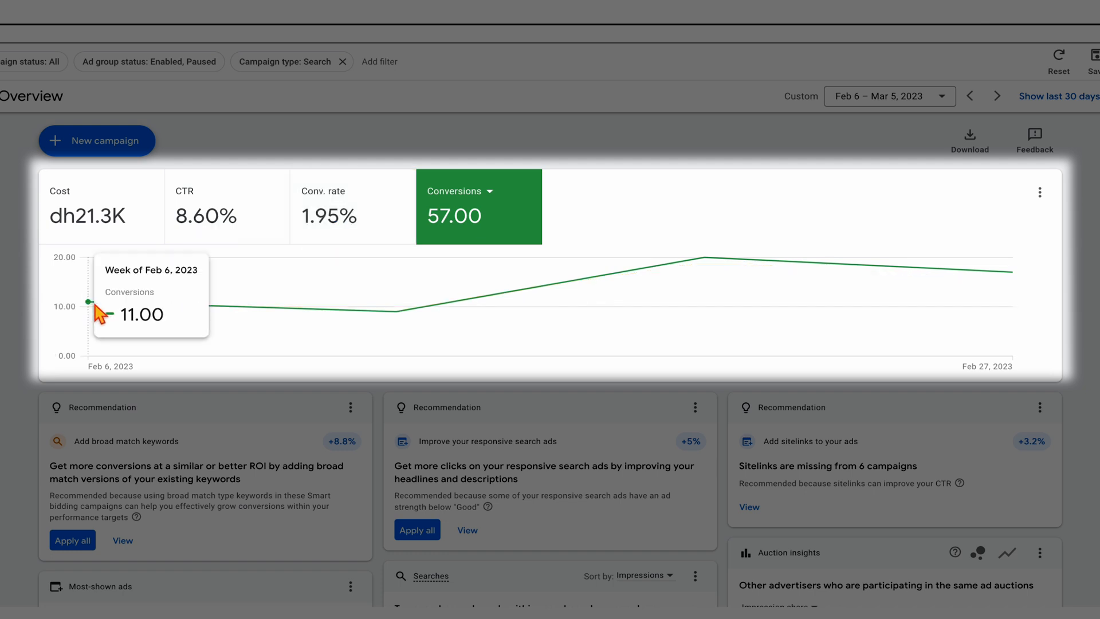
mouse_move(741, 296)
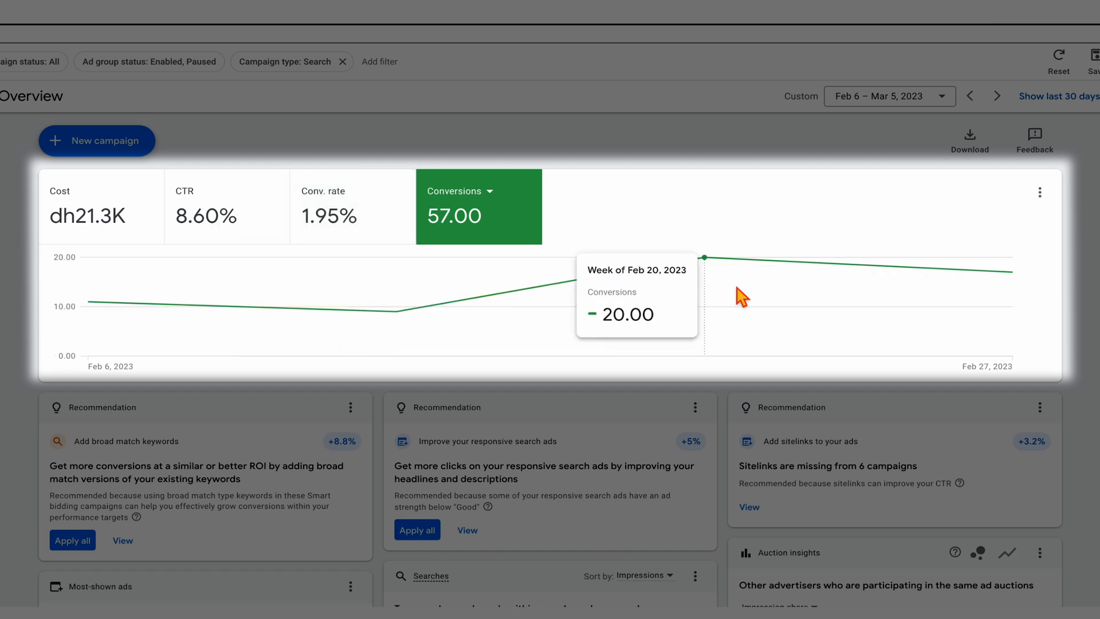
mouse_move(989, 298)
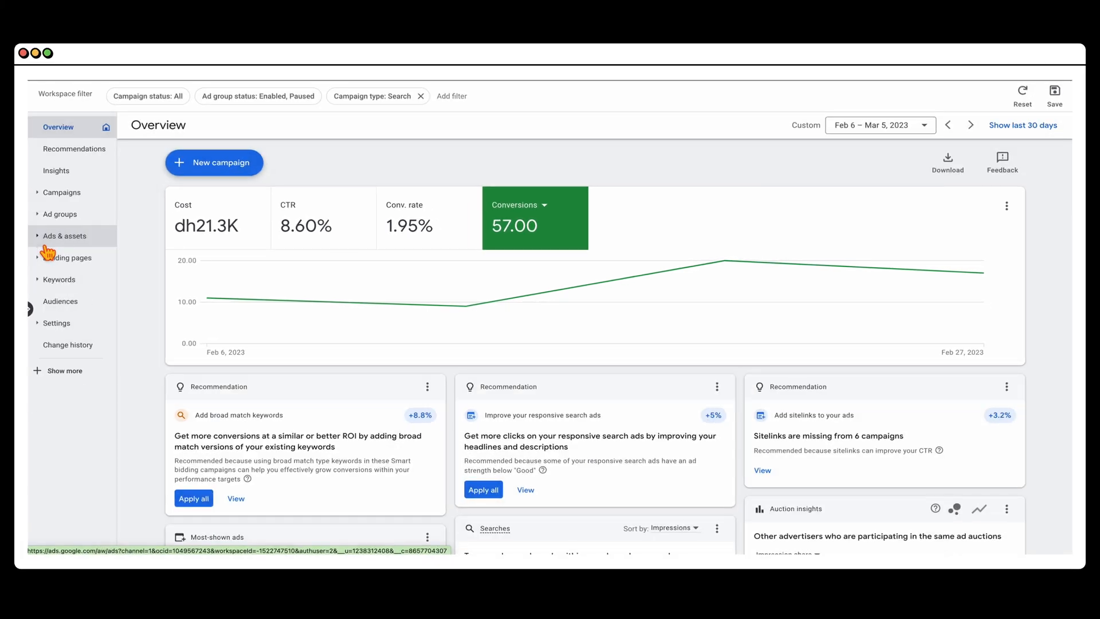
mouse_move(60, 302)
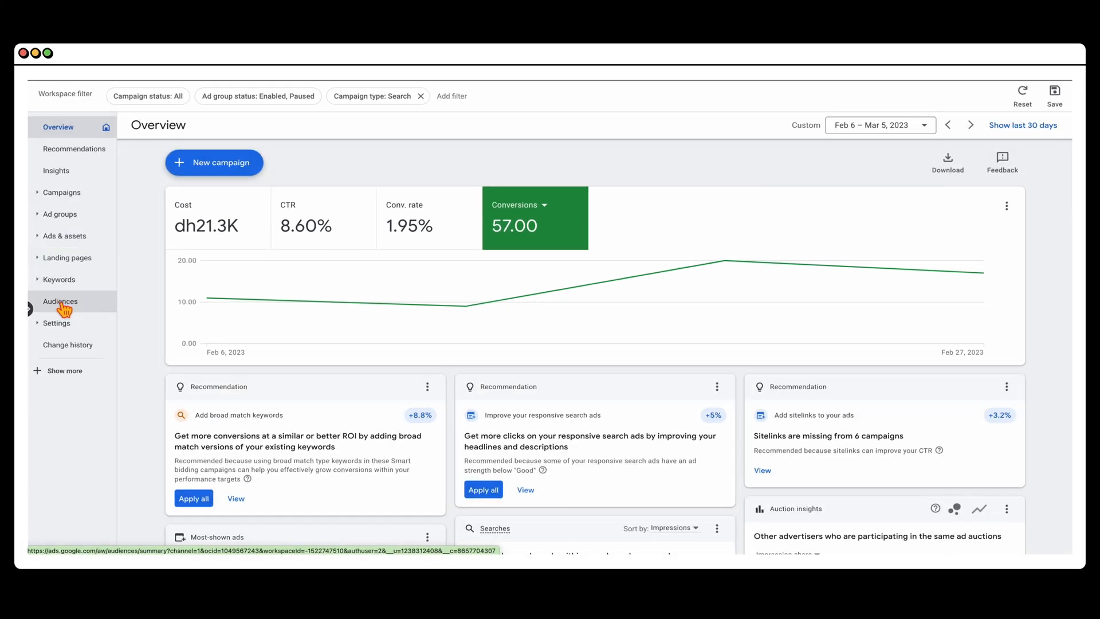
- Expand the hidden navigation pages and go to the Devices report
left_click(63, 370)
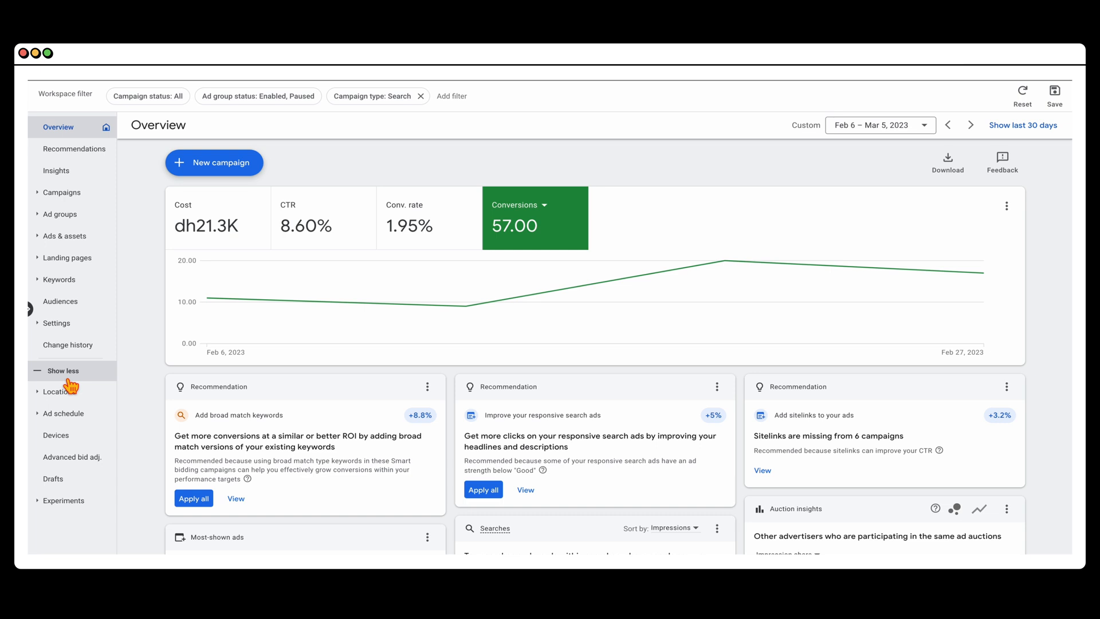
mouse_move(59, 391)
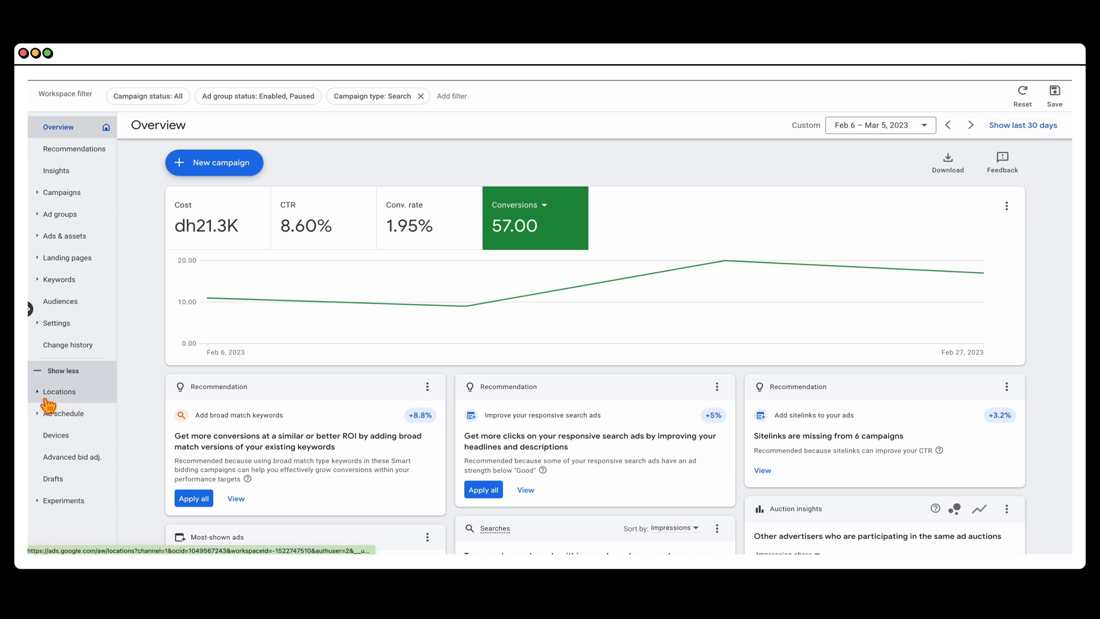
mouse_move(55, 434)
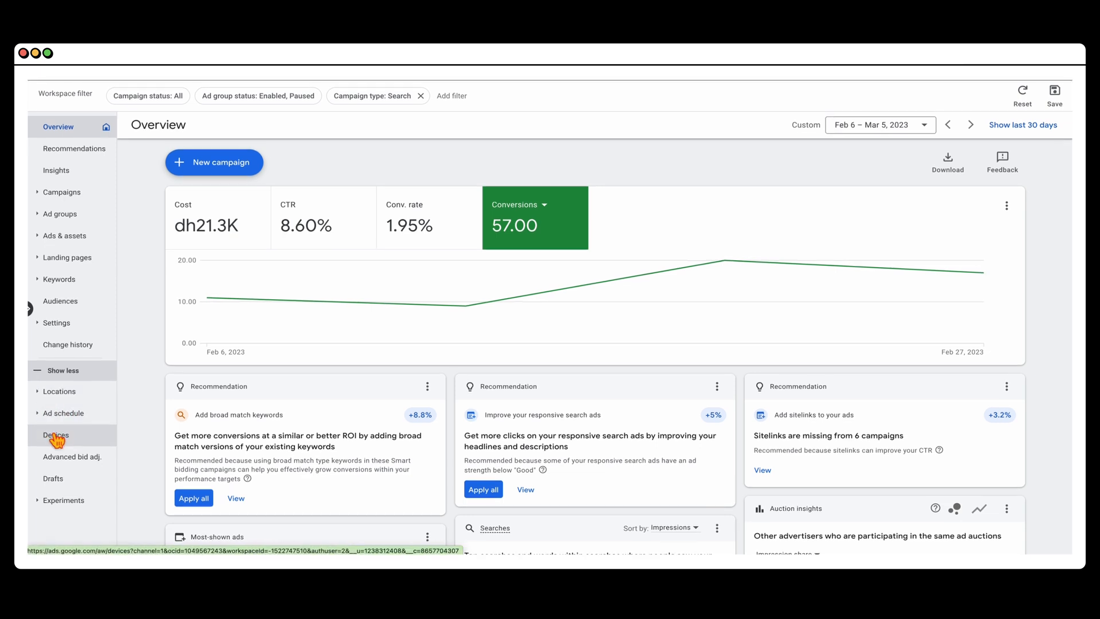
left_click(60, 302)
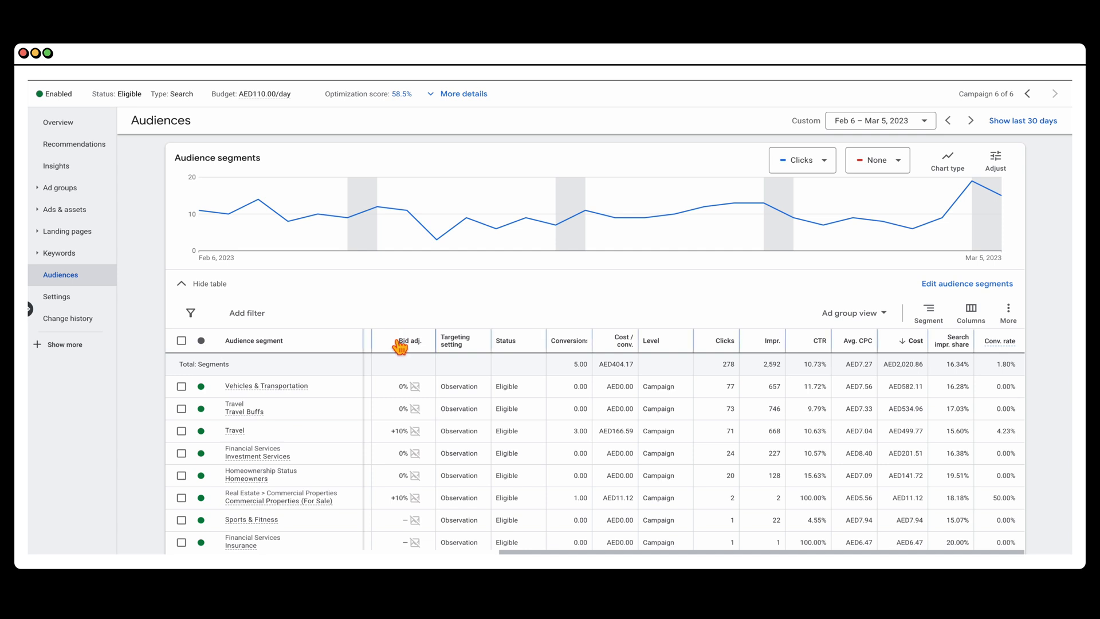
mouse_move(407, 380)
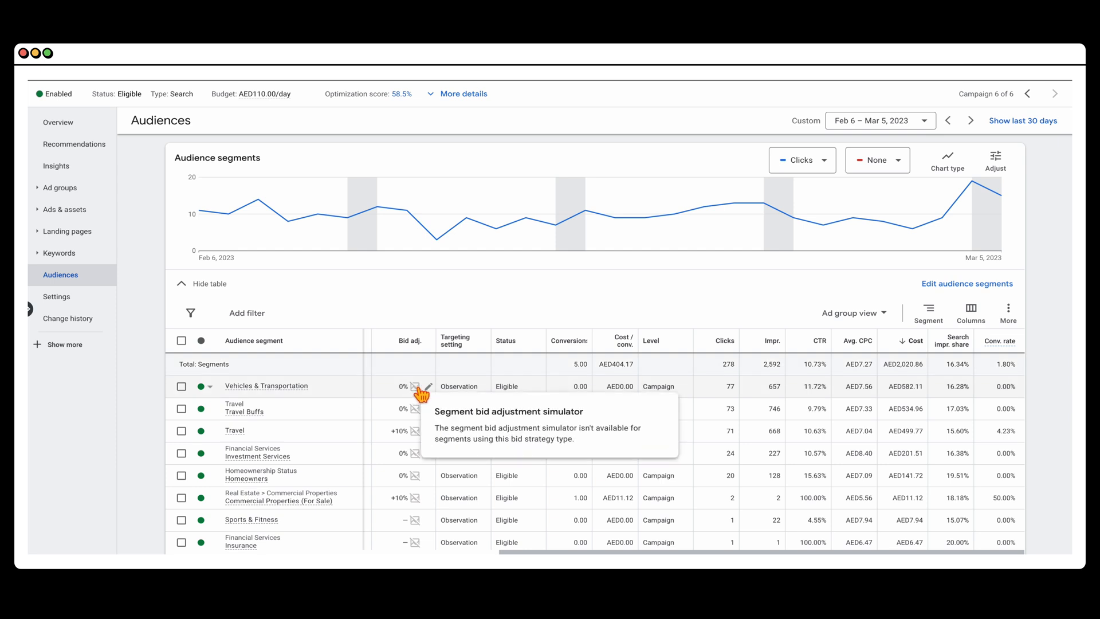
mouse_move(391, 299)
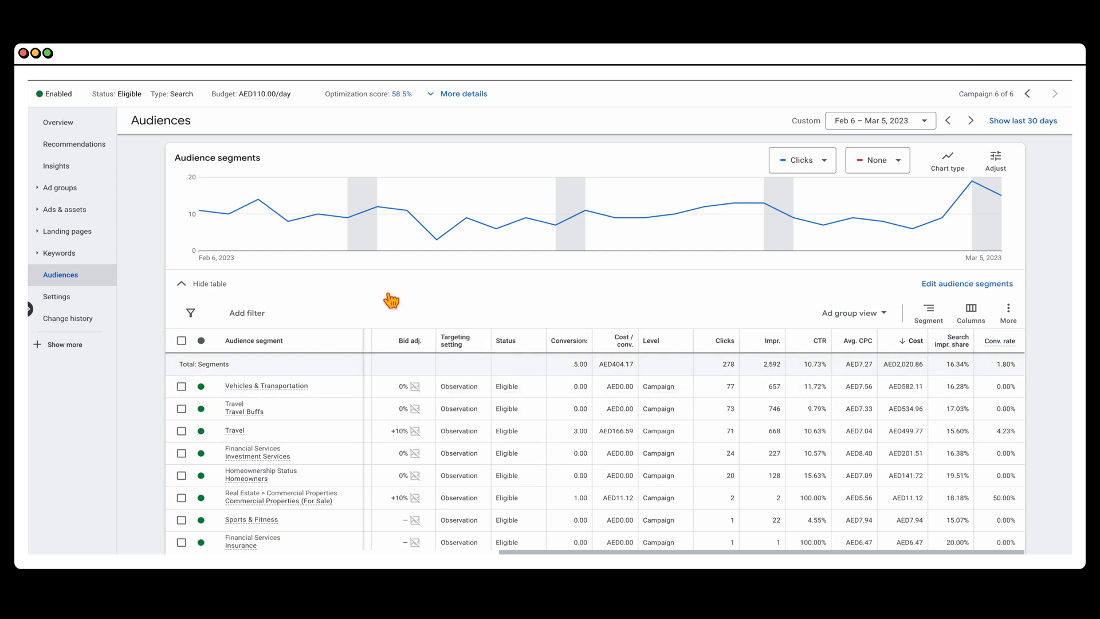
mouse_move(371, 318)
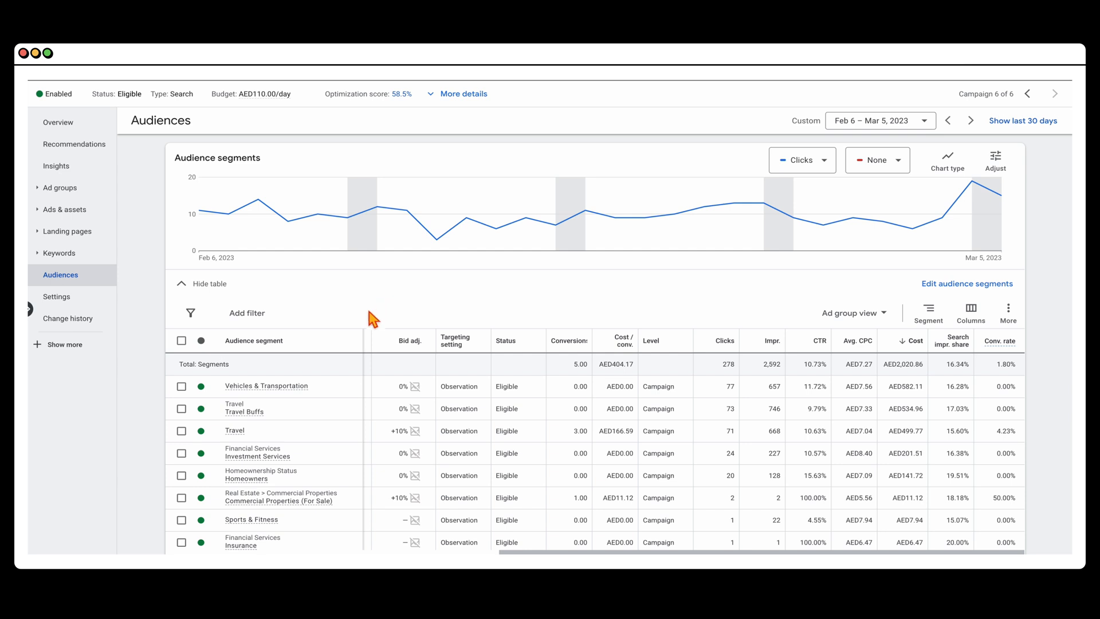
mouse_move(398, 336)
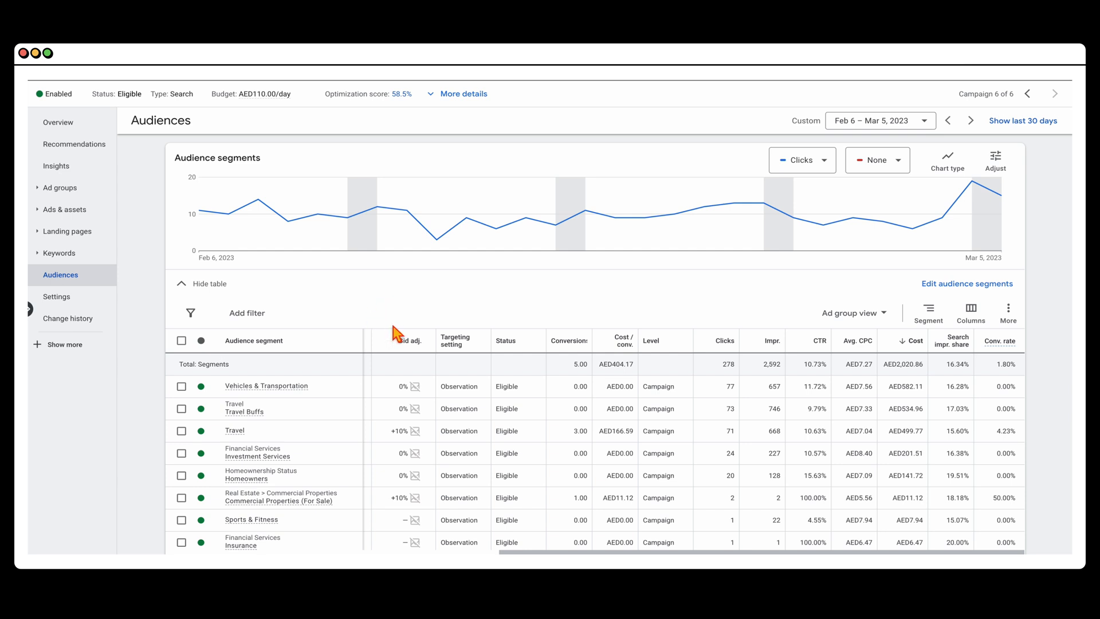
- Select and clear the Vehicles & Transportation and Travel Buffs segments, then reach the Age demographics chart
left_click(181, 386)
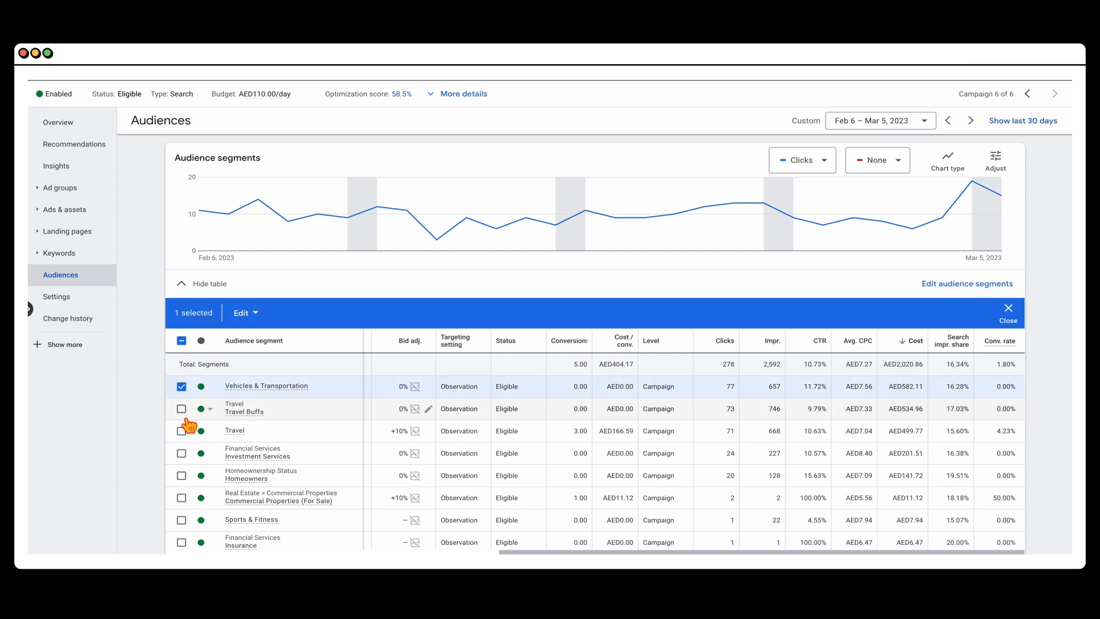
left_click(181, 408)
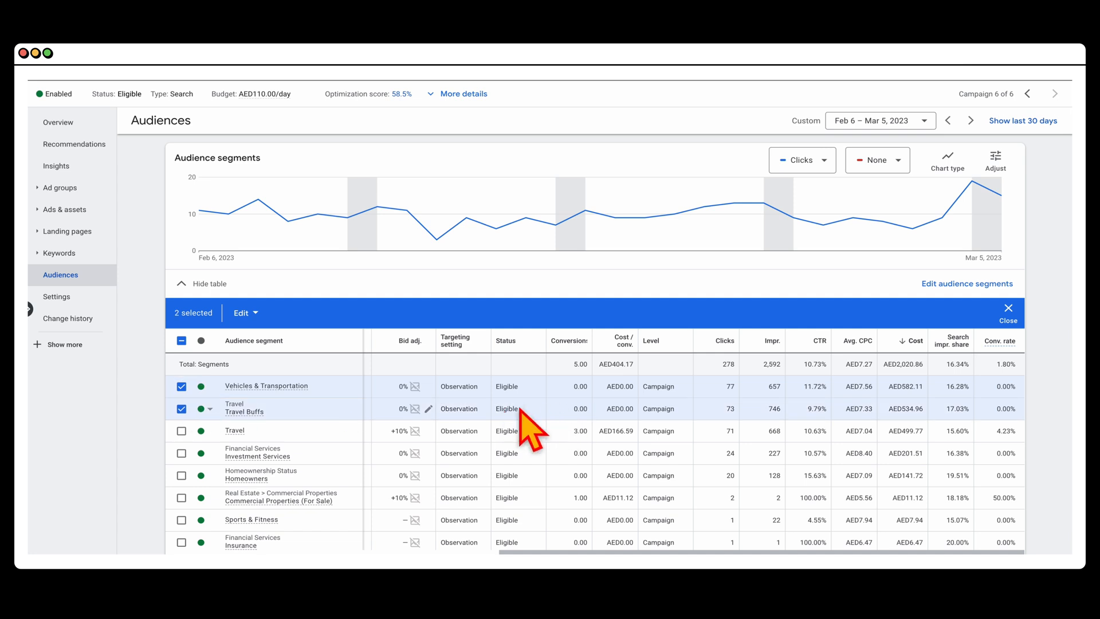
mouse_move(198, 427)
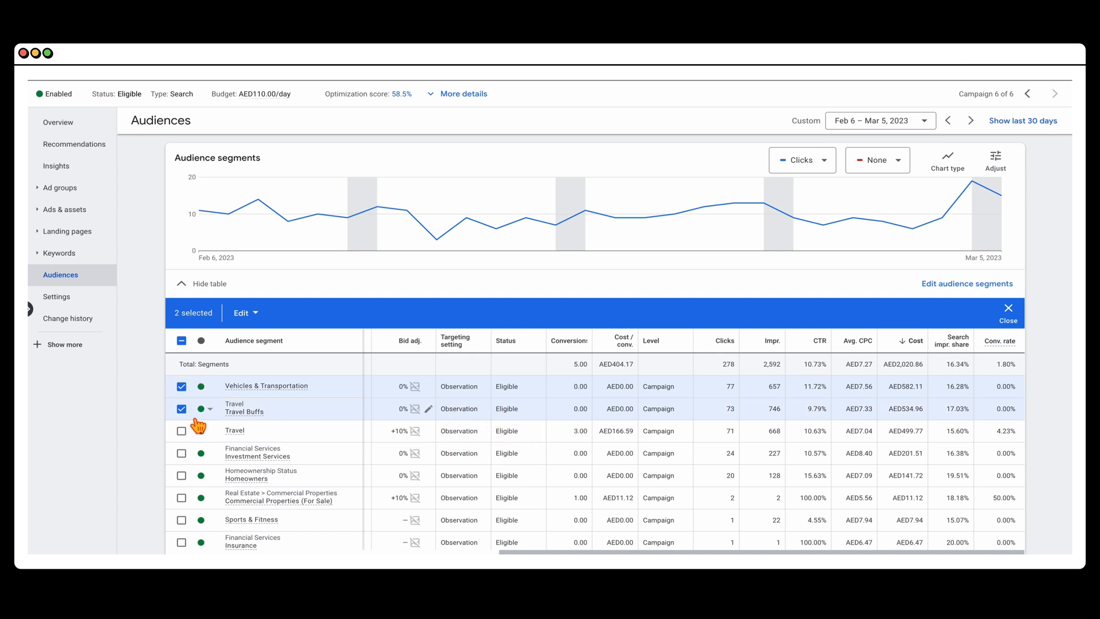
left_click(1008, 312)
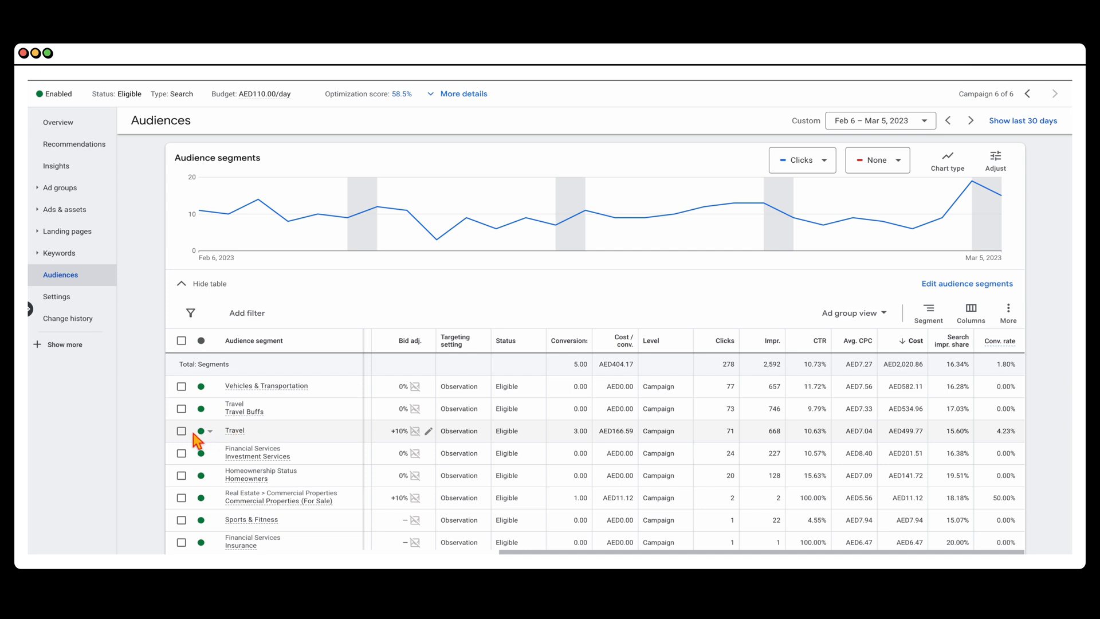
mouse_move(427, 430)
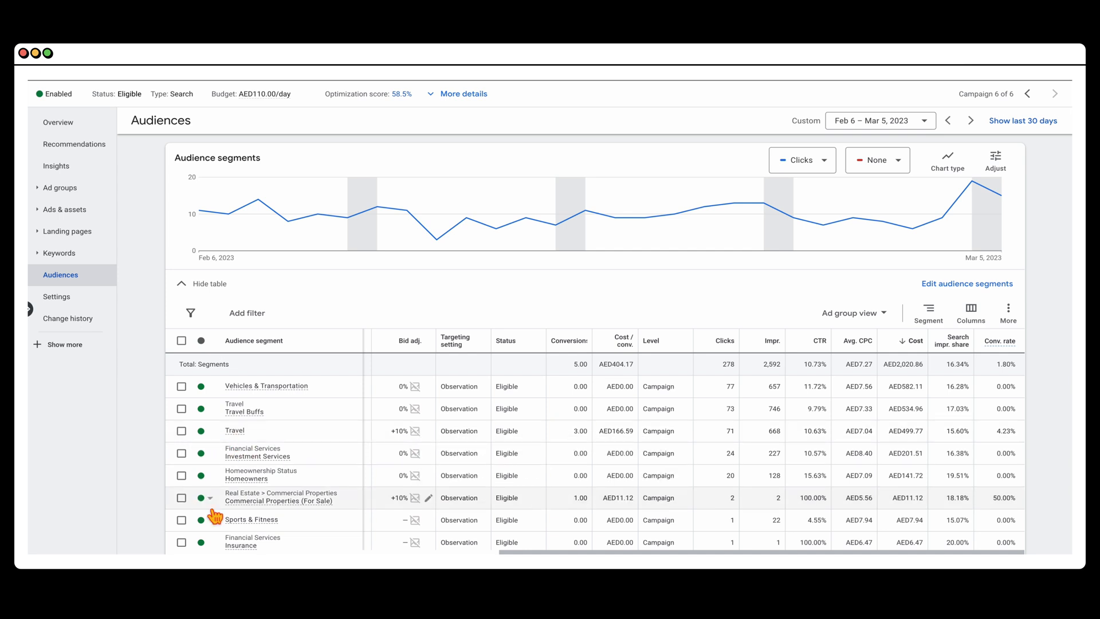
mouse_move(325, 498)
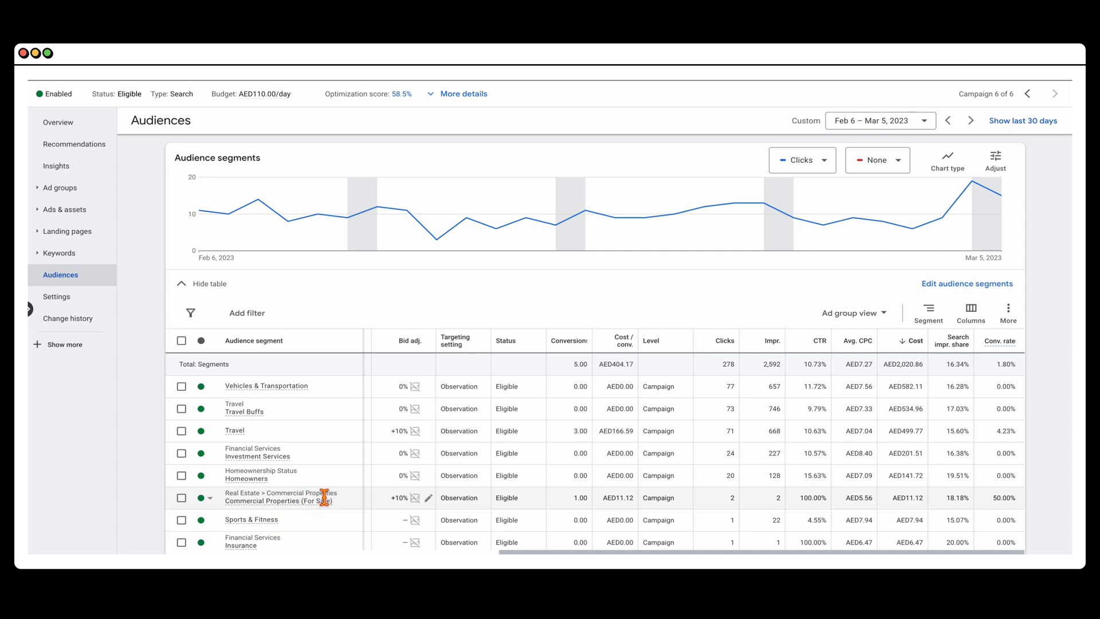
scroll("down", 3)
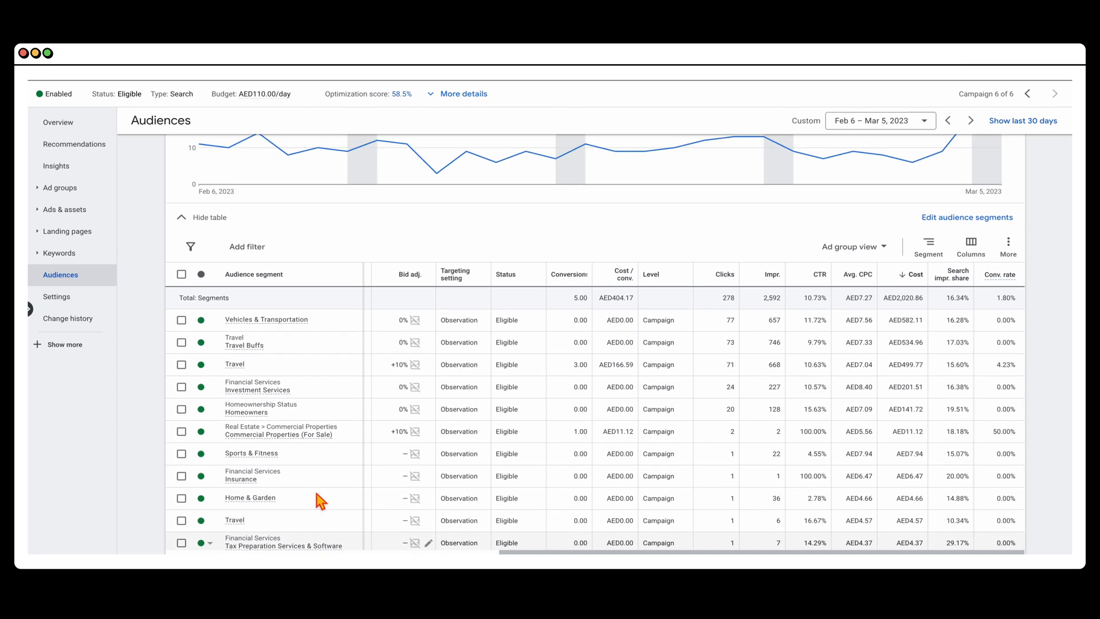
mouse_move(267, 476)
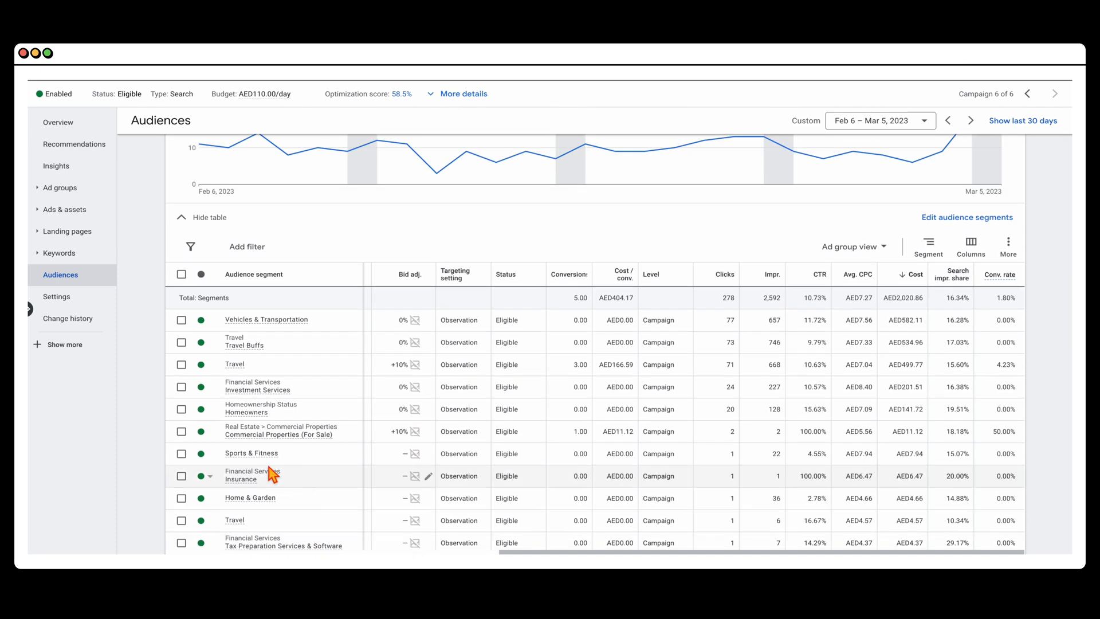
mouse_move(167, 364)
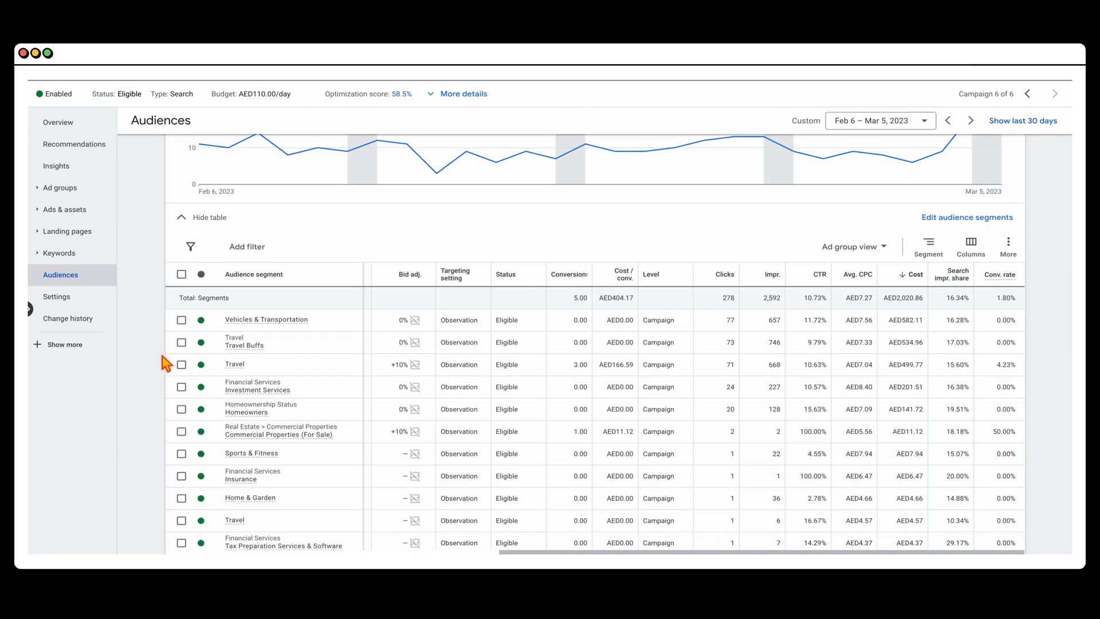
scroll("down", 3)
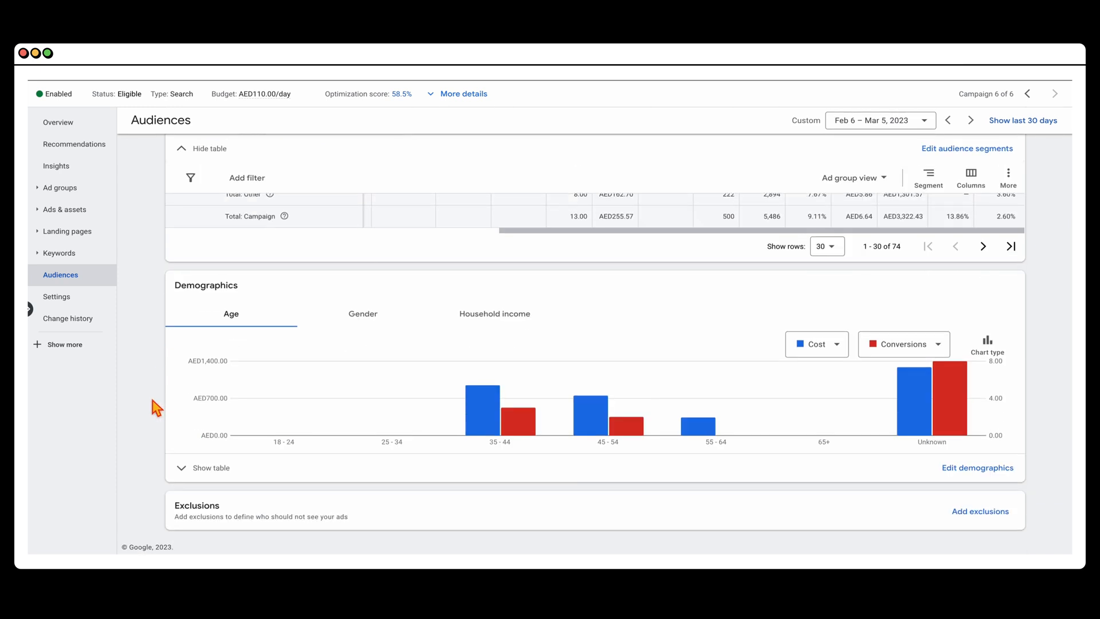
mouse_move(152, 410)
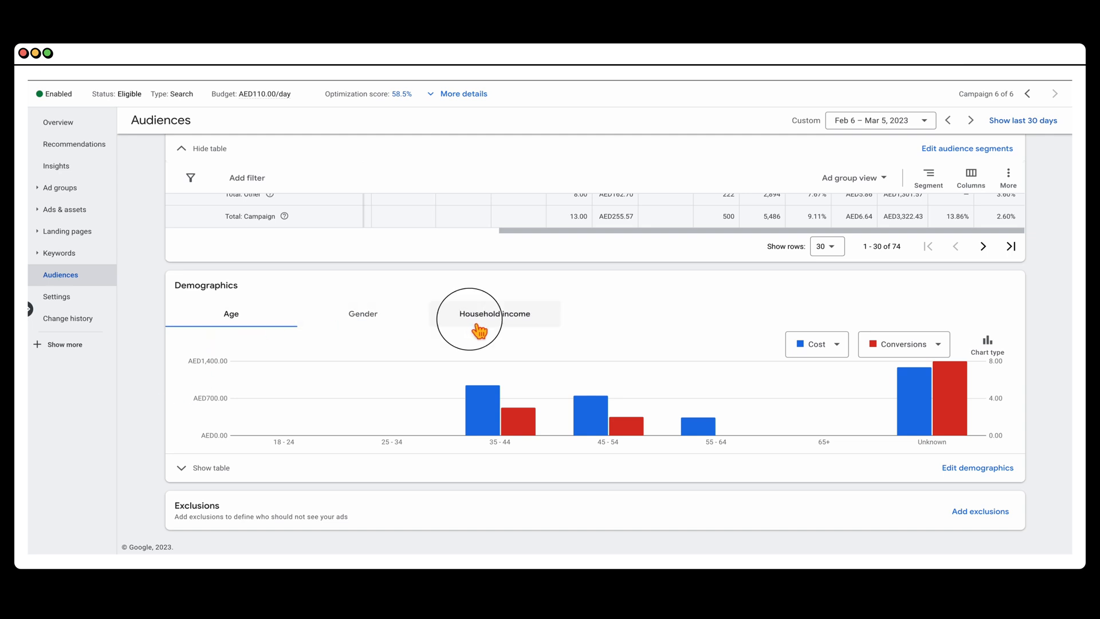
- Show demographics cost and conversions by household income bracket
left_click(494, 314)
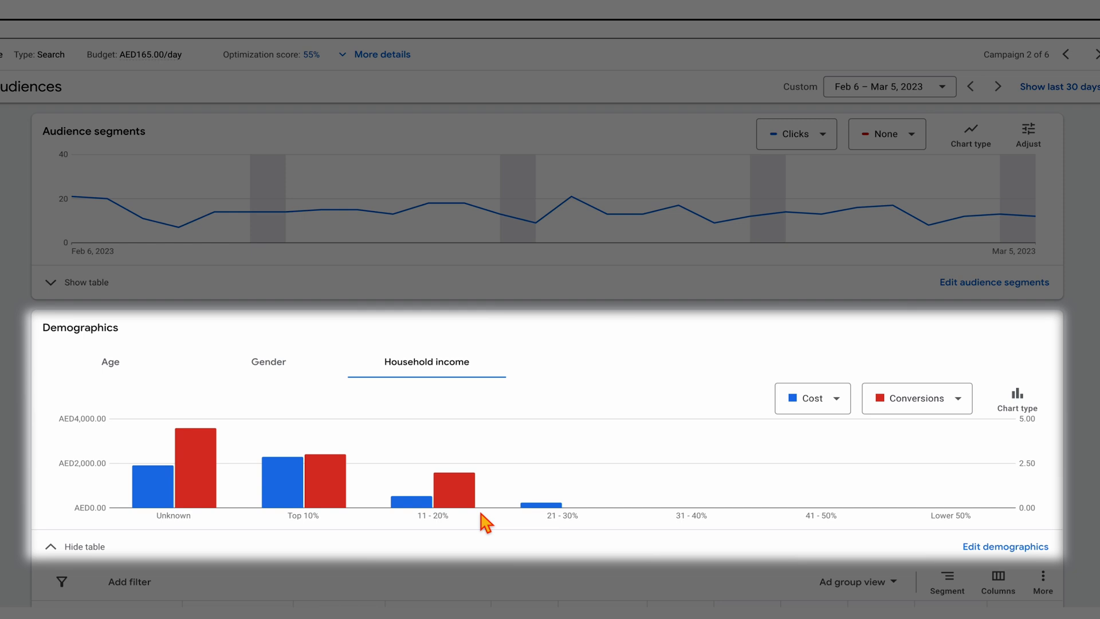
left_click(110, 361)
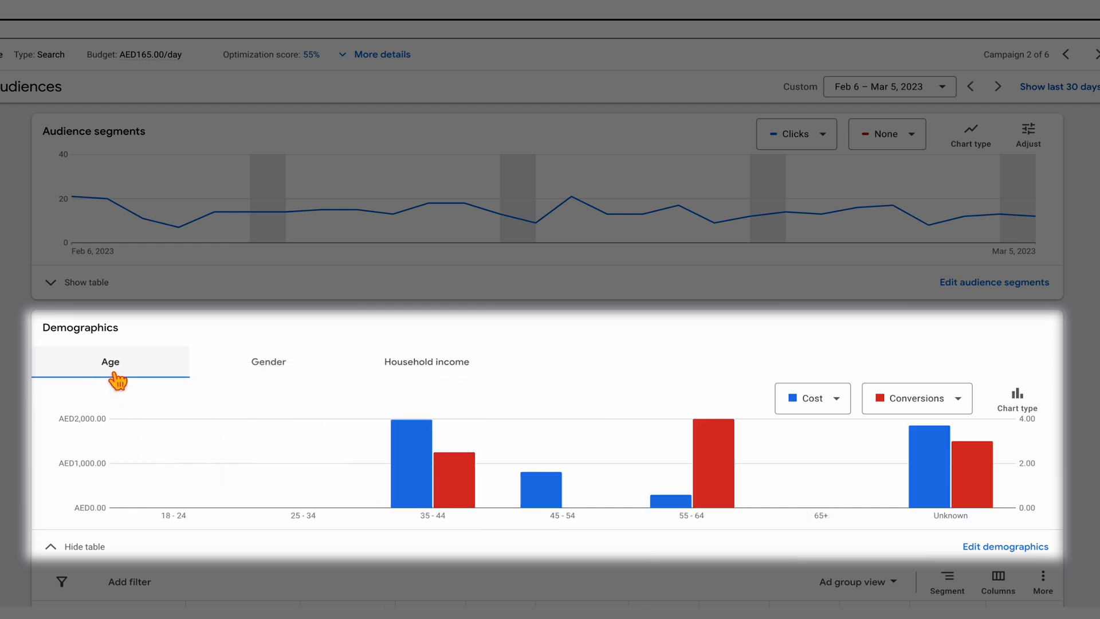
mouse_move(426, 361)
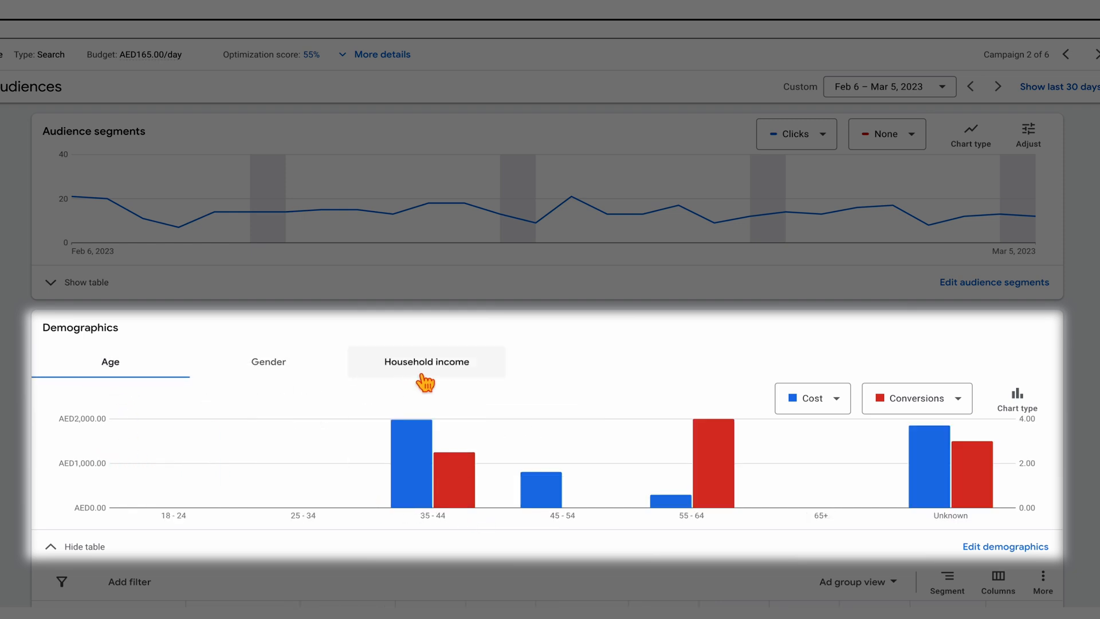
mouse_move(835, 411)
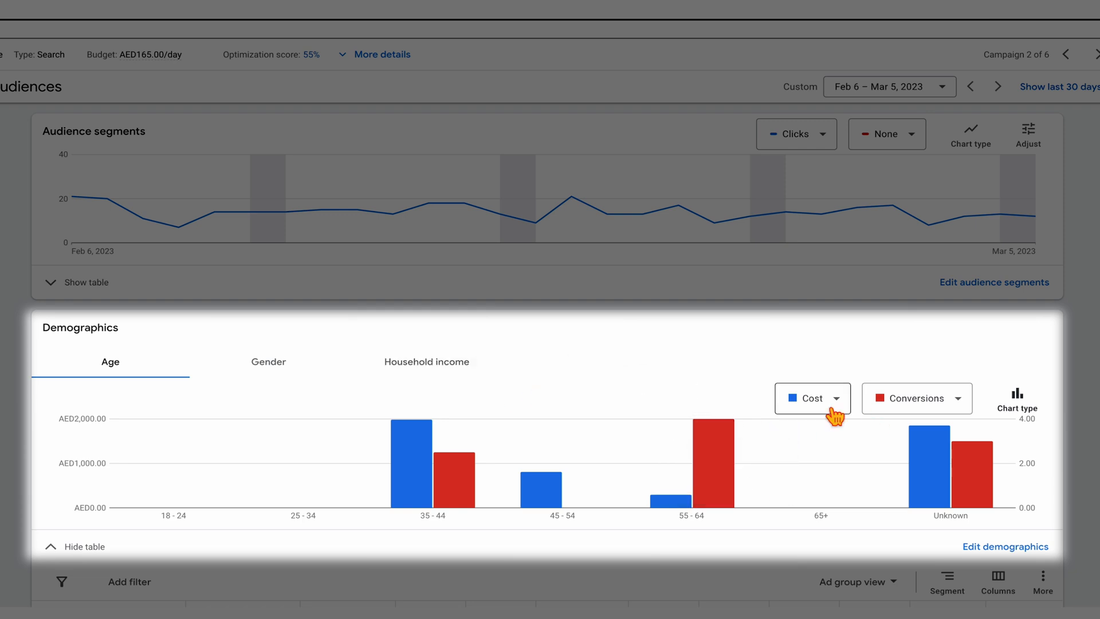
mouse_move(957, 415)
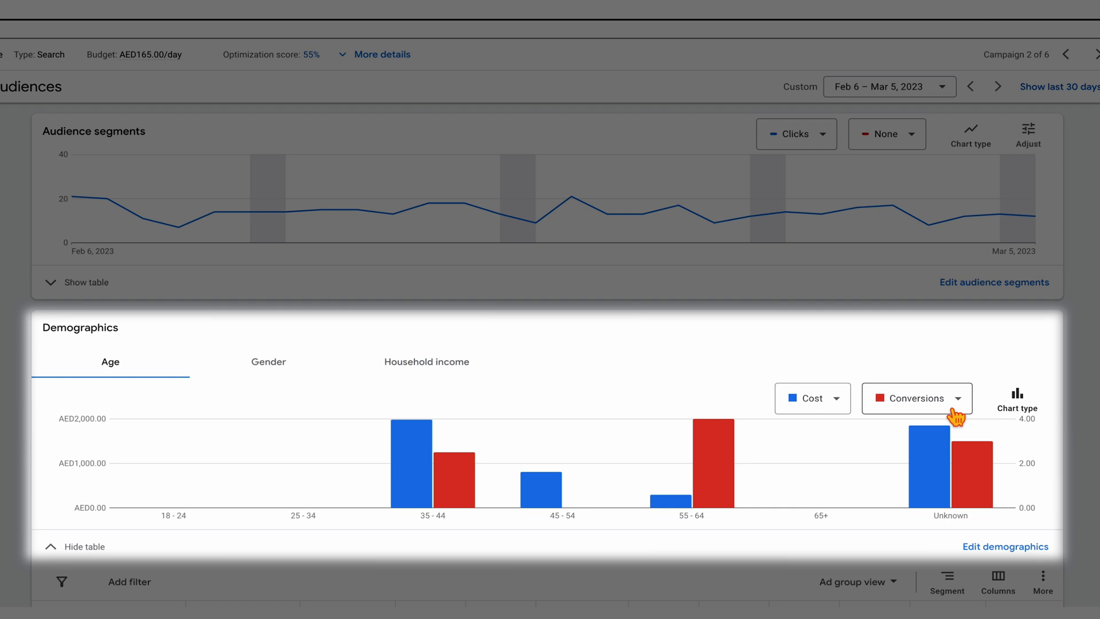
mouse_move(448, 495)
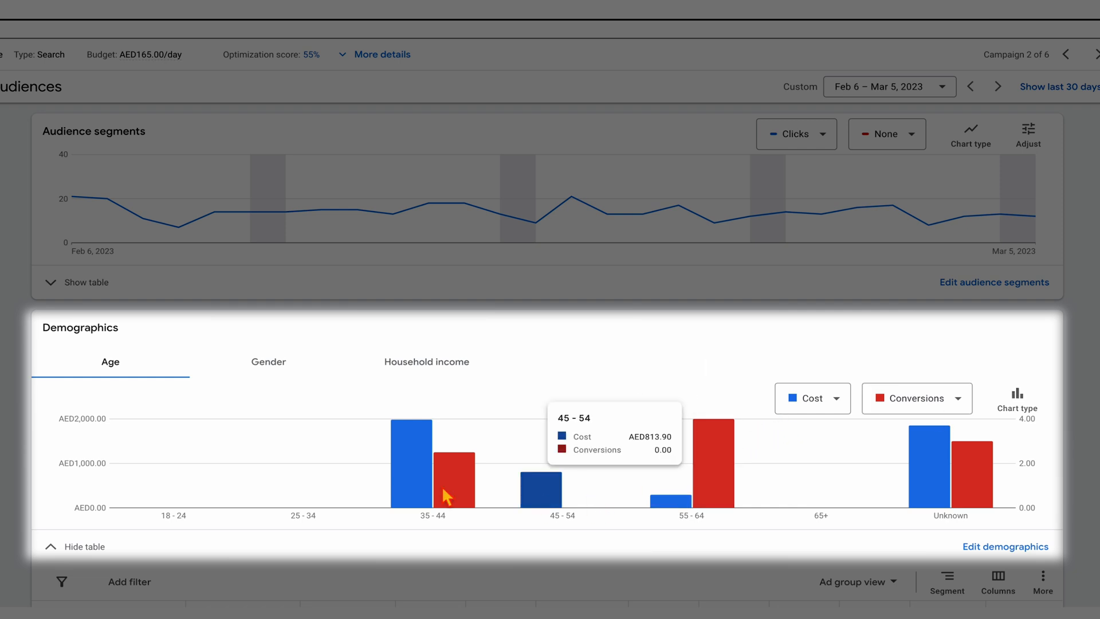
mouse_move(449, 488)
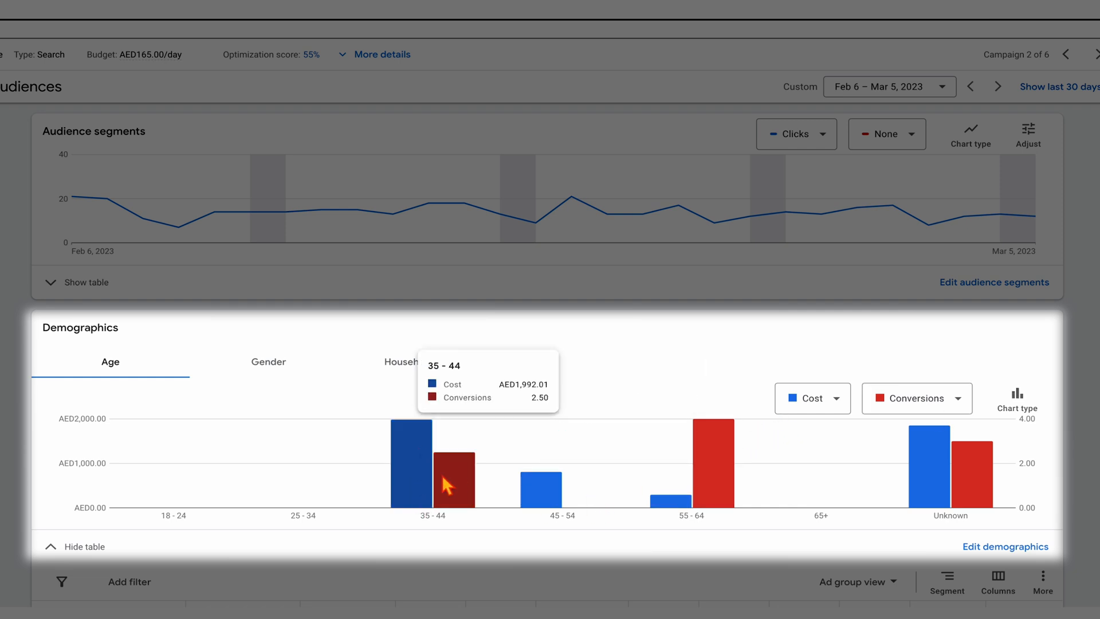
mouse_move(453, 484)
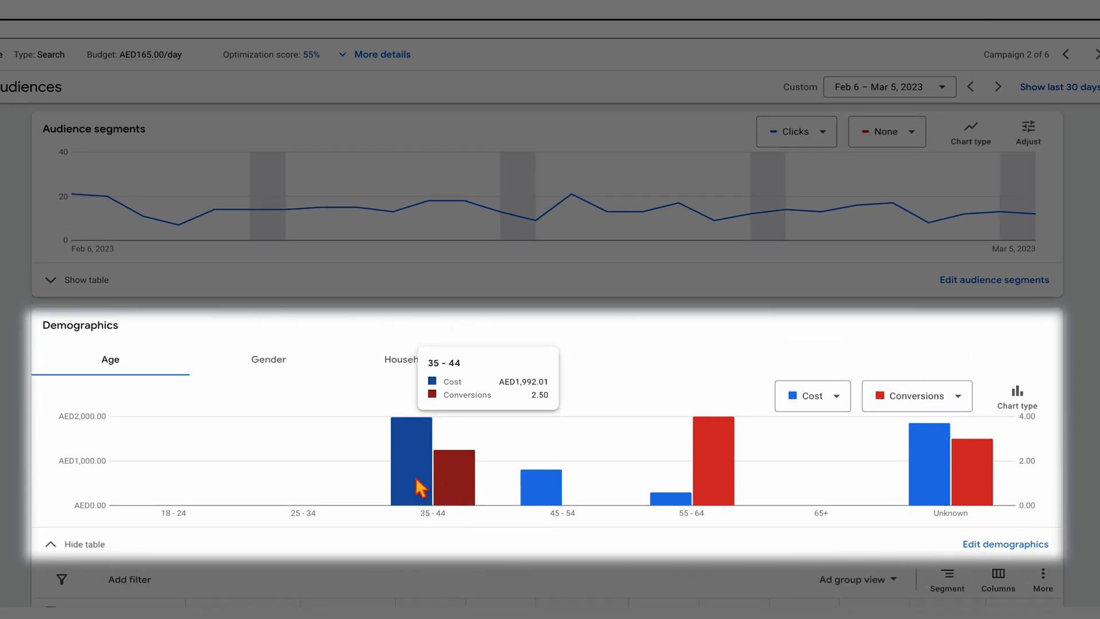
mouse_move(444, 525)
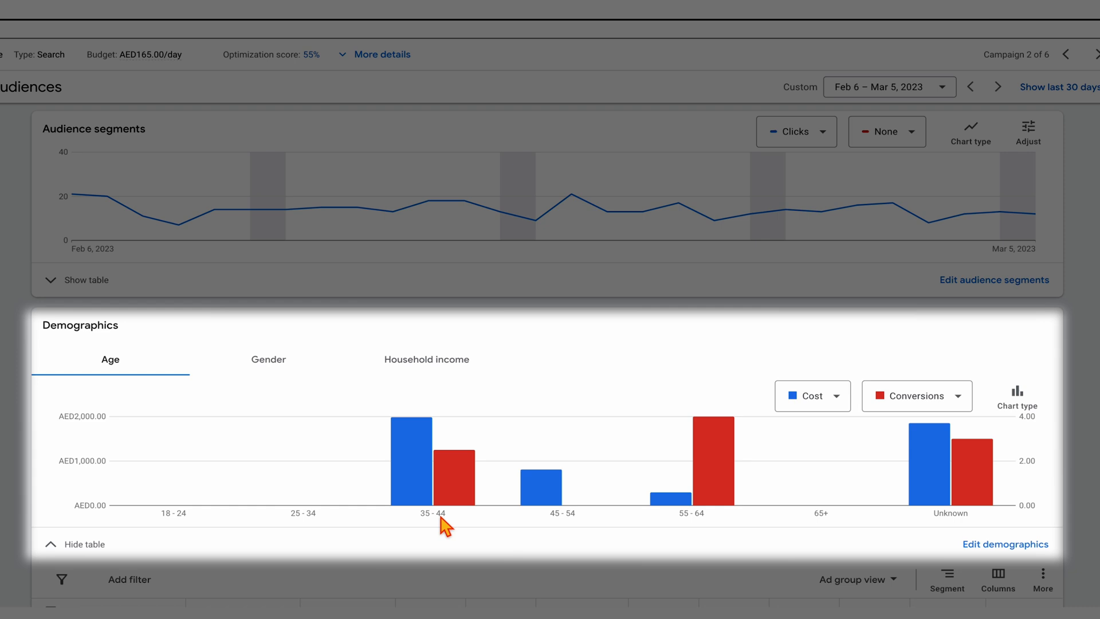
mouse_move(691, 492)
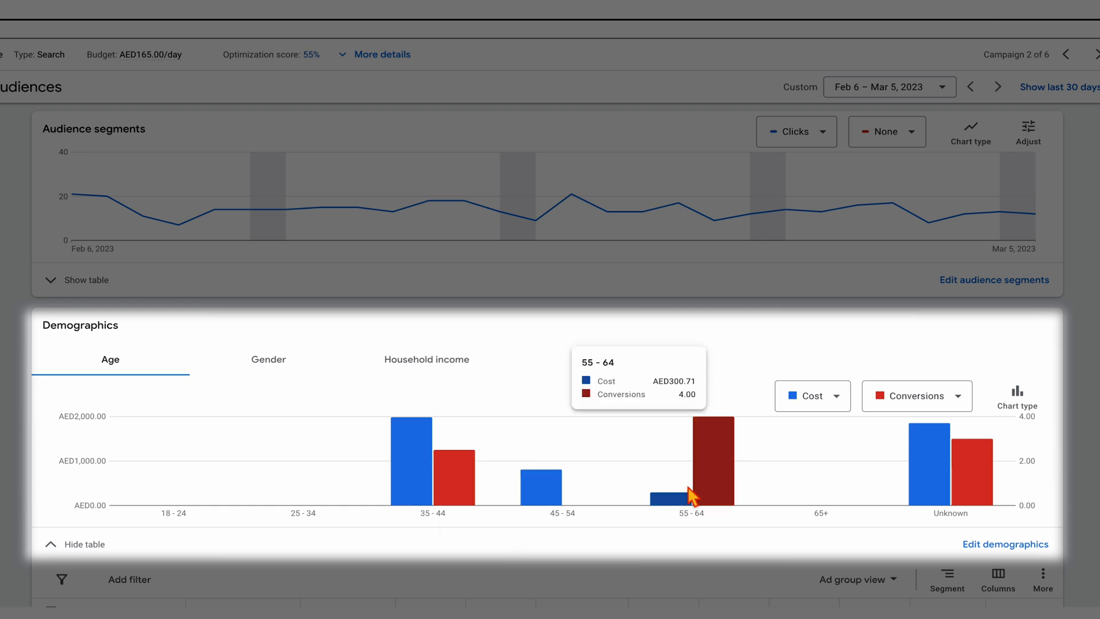
mouse_move(685, 507)
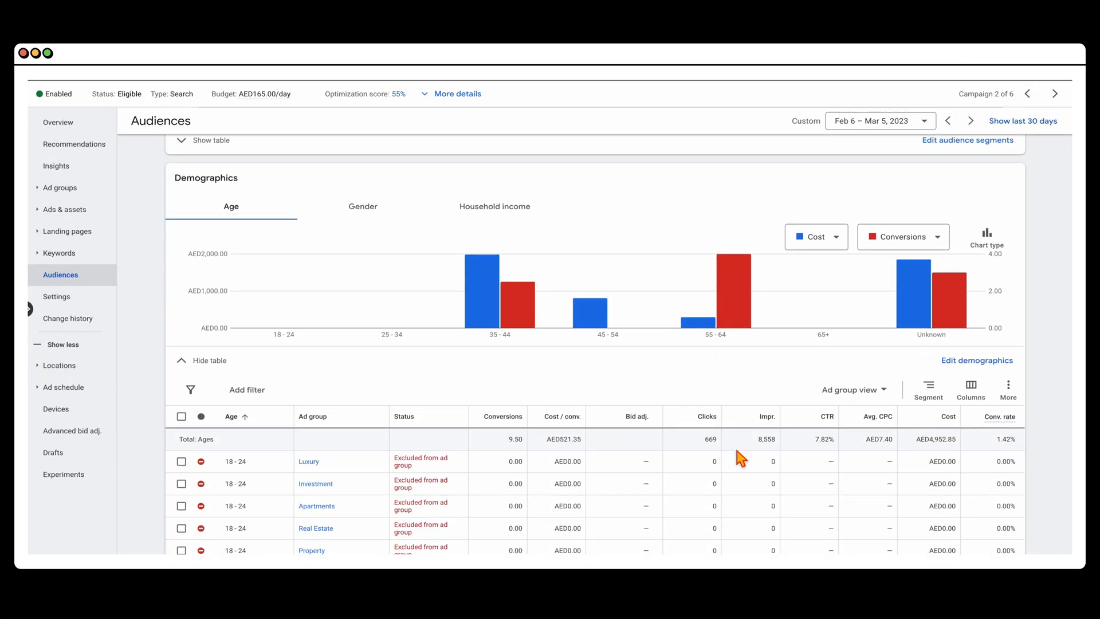
- Set the 35–44 Investment and Apartments ad groups' bid adjustments to 0%
scroll("down", 3)
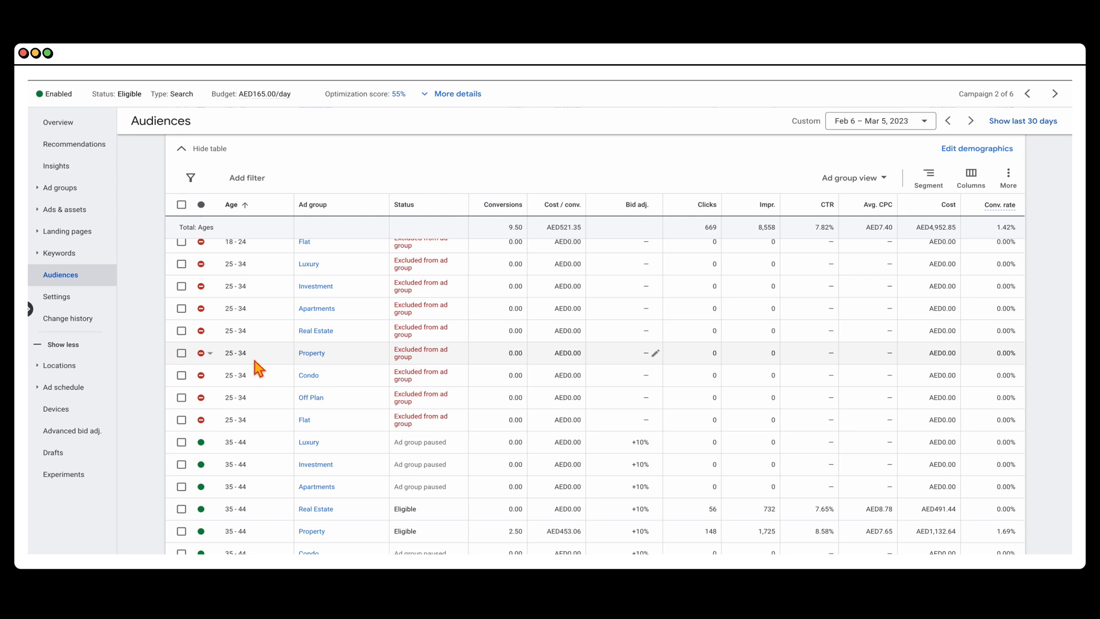
scroll("down", 3)
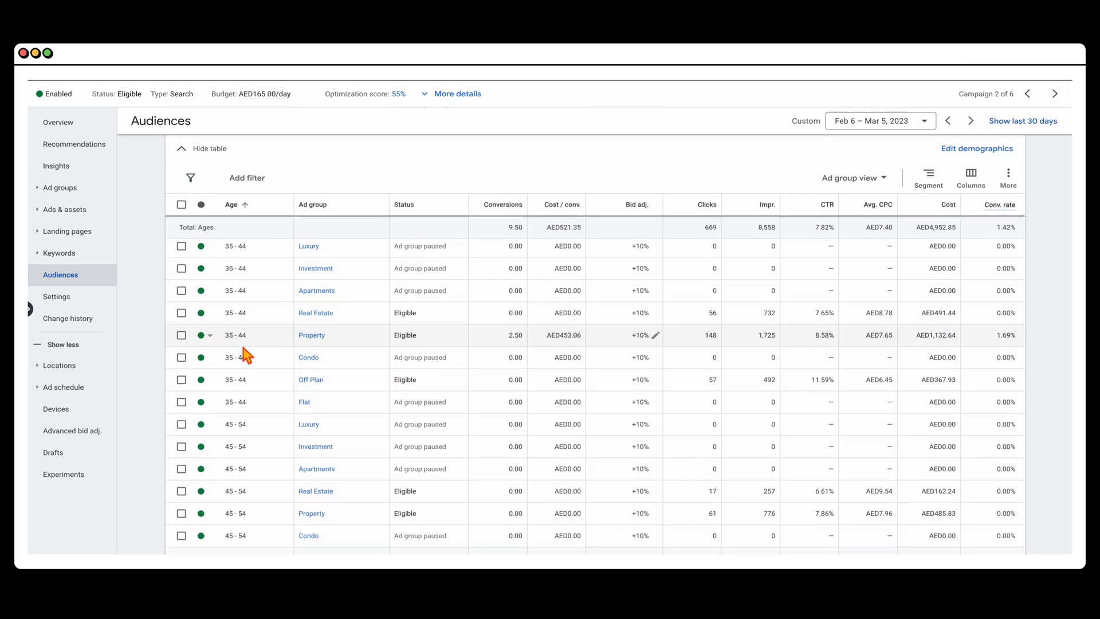
mouse_move(251, 420)
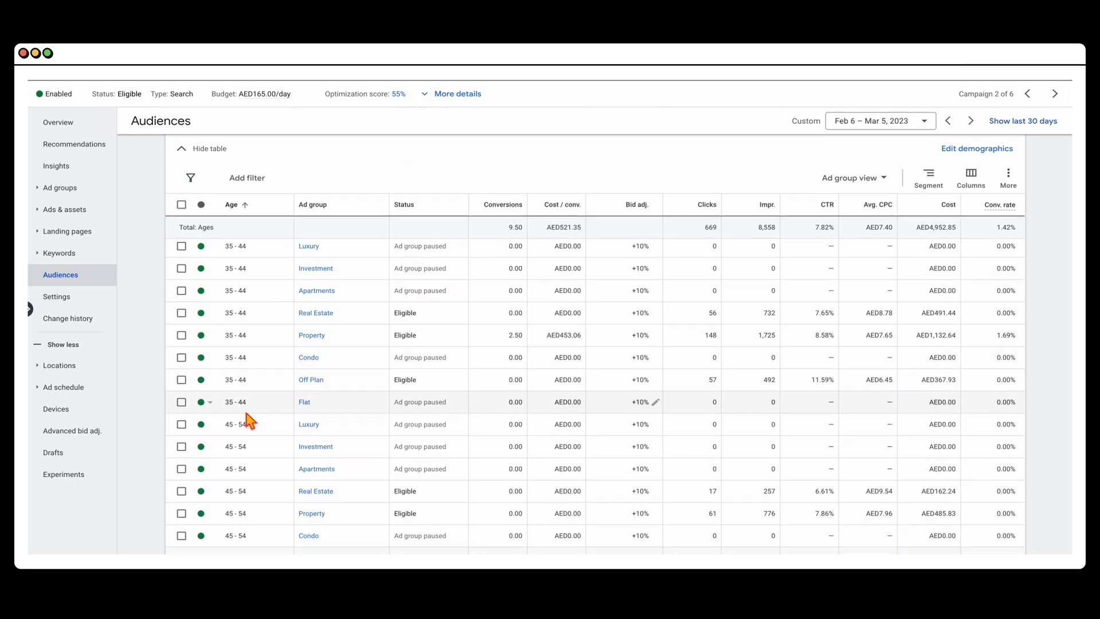
scroll("up", 3)
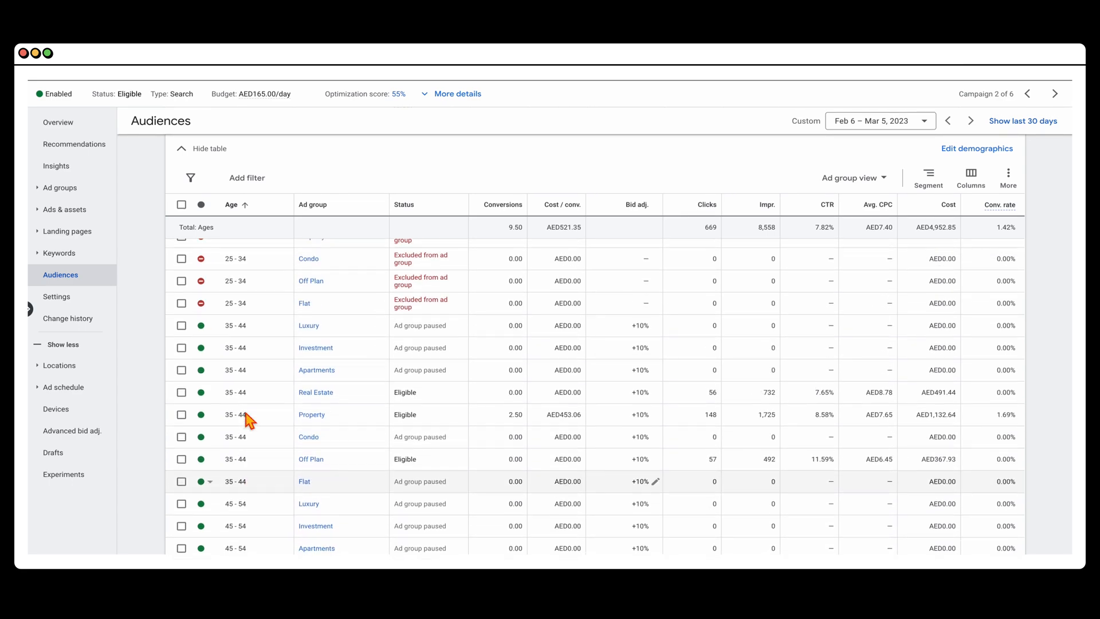
scroll("up", 3)
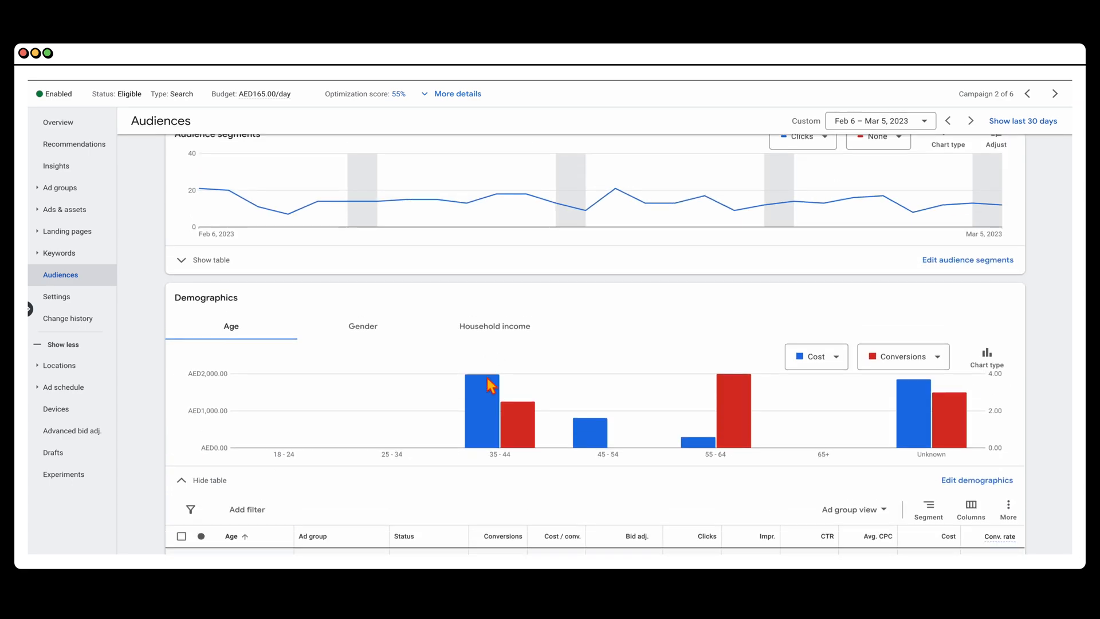
scroll("down", 3)
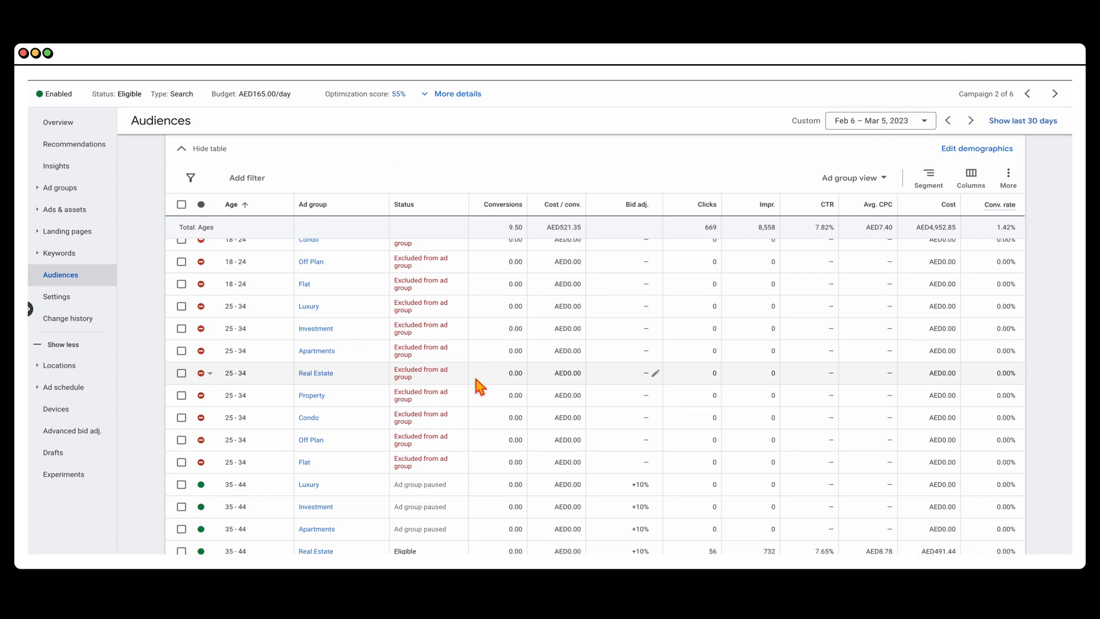
scroll("down", 3)
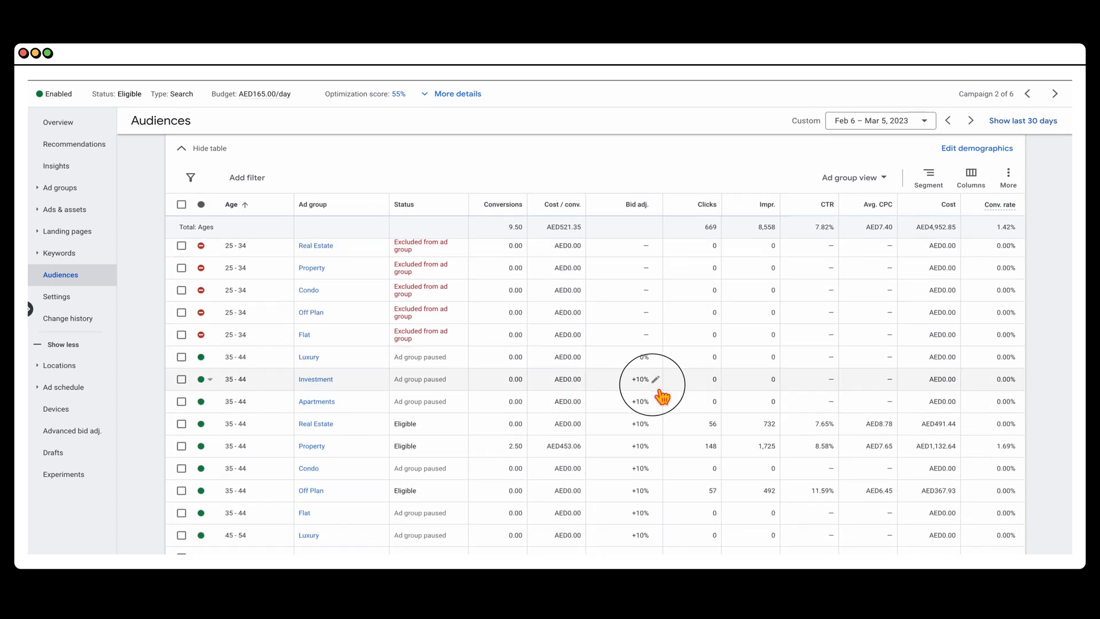
left_click(655, 379)
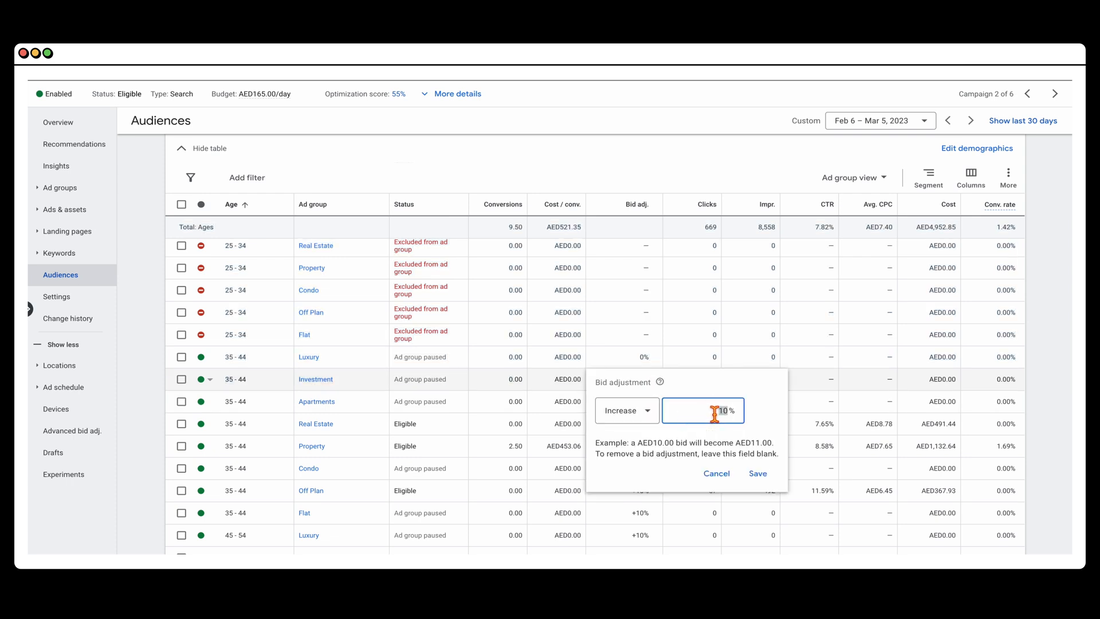
left_click(758, 473)
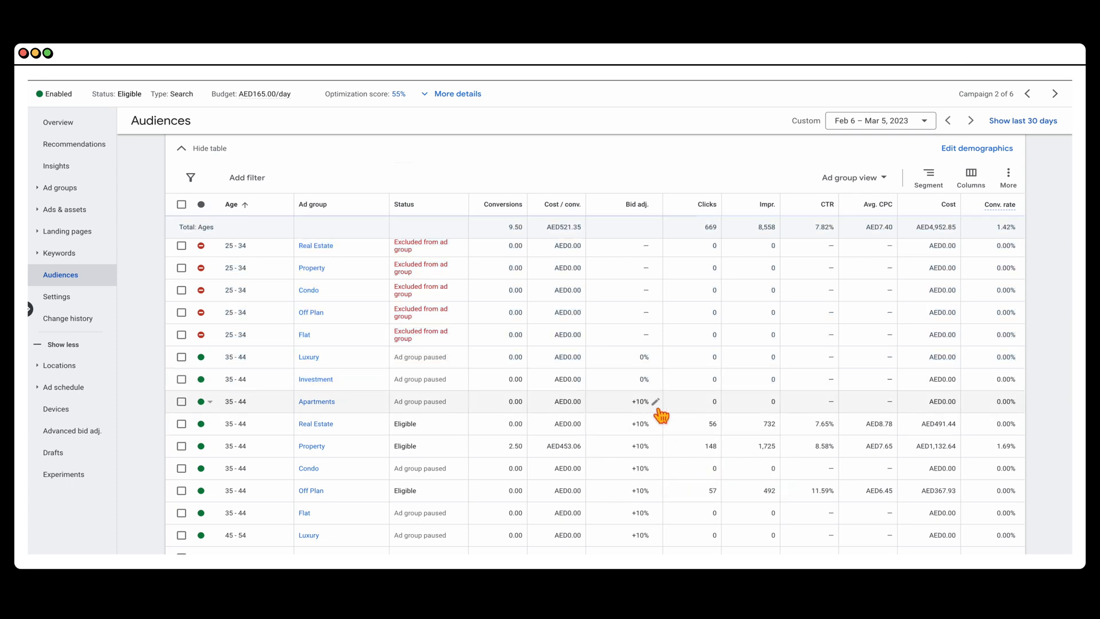
left_click(654, 401)
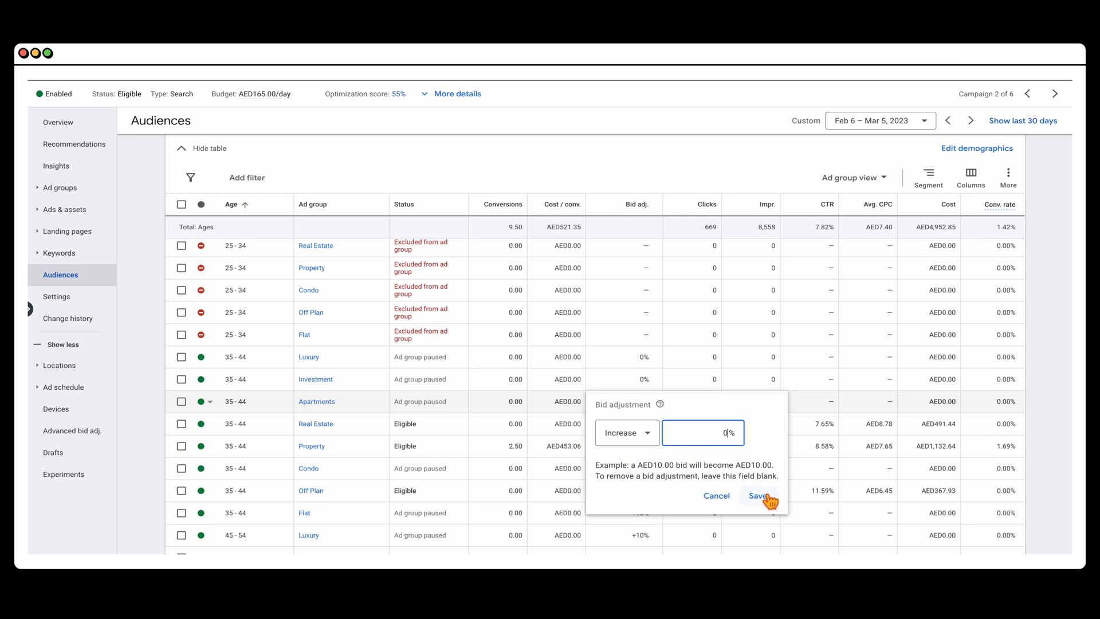
left_click(757, 496)
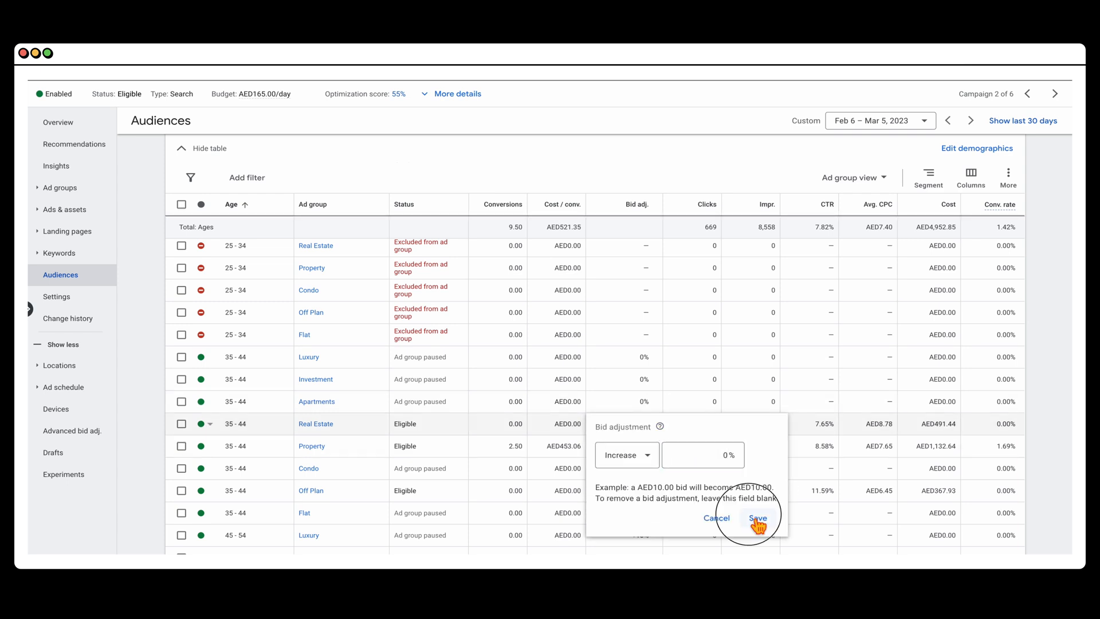
- Set the 35–44 Real Estate and Property ad groups' bid adjustments to 0%
left_click(758, 518)
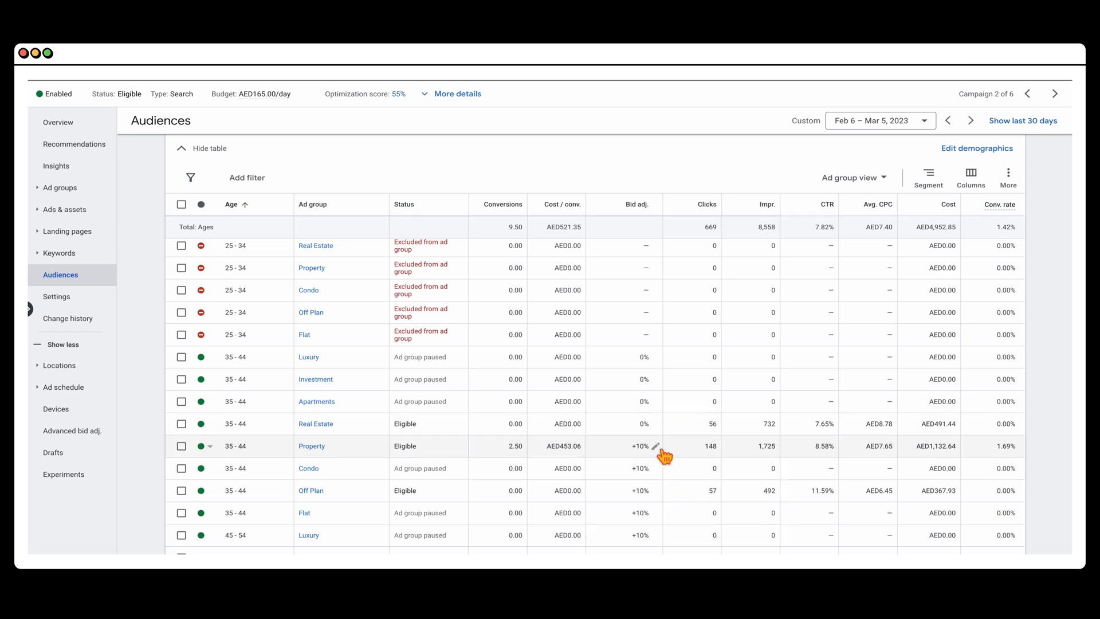
left_click(656, 446)
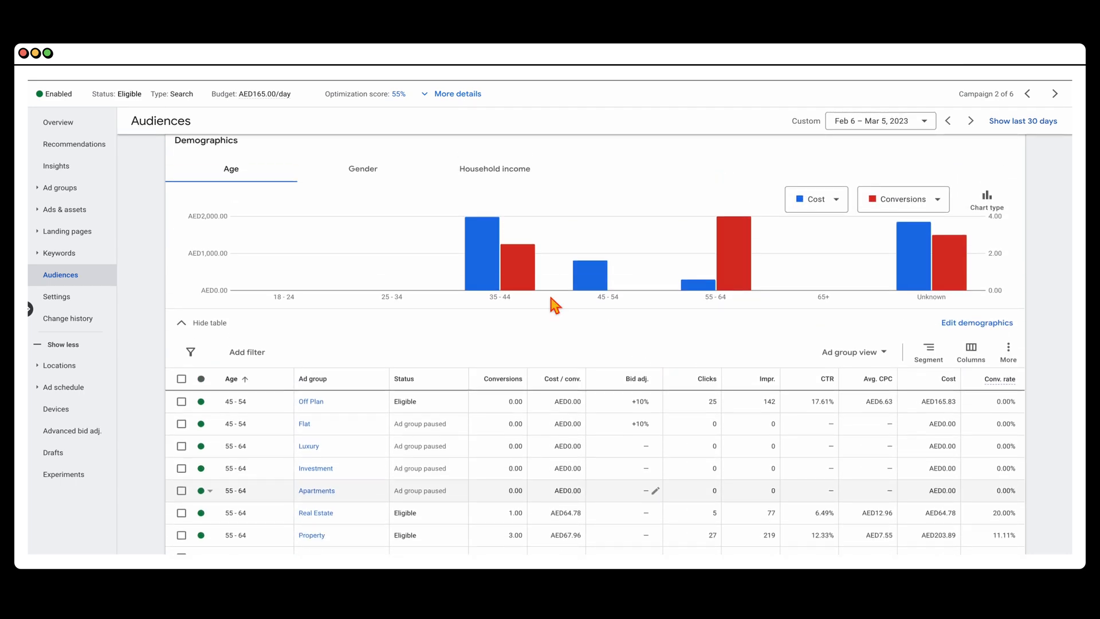
mouse_move(512, 312)
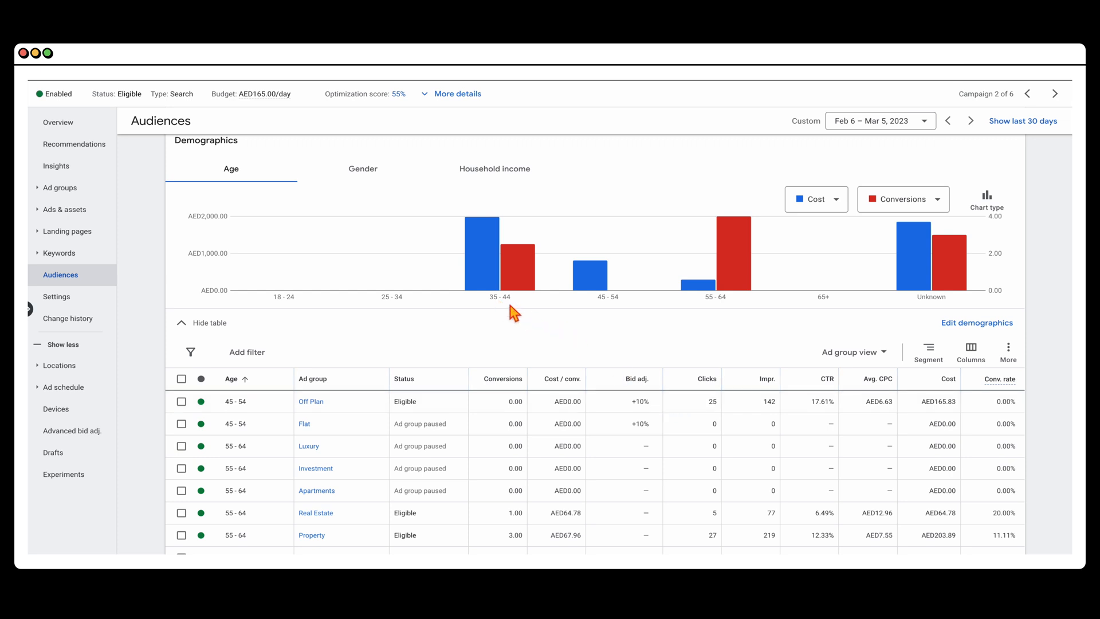
mouse_move(658, 401)
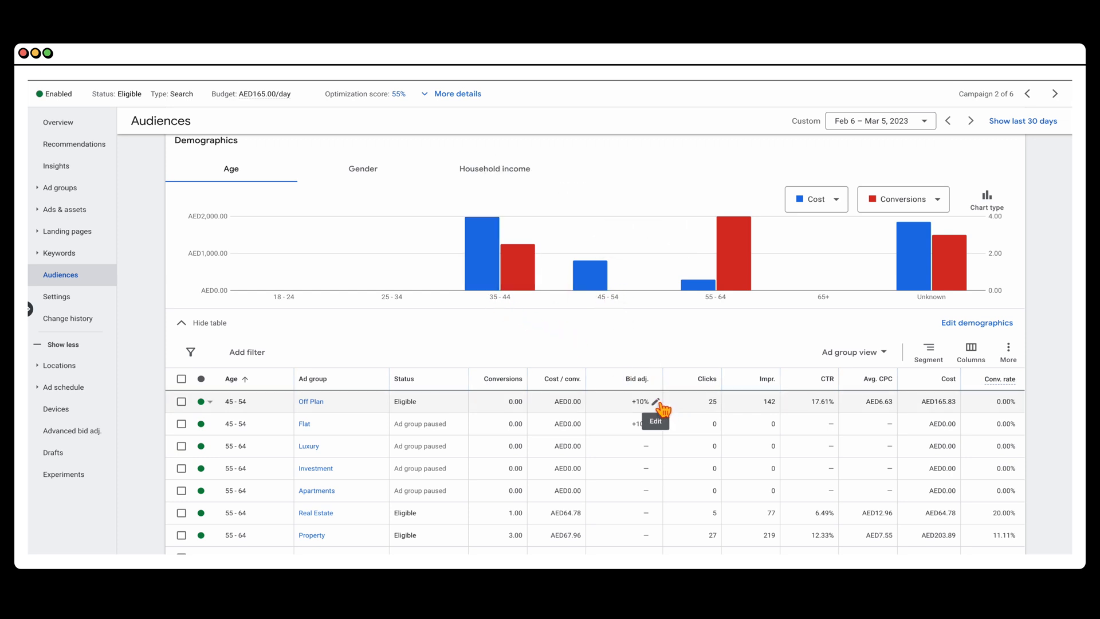
- Select the 55–64 age ad groups for a bulk +10% bid adjustment
scroll("down", 3)
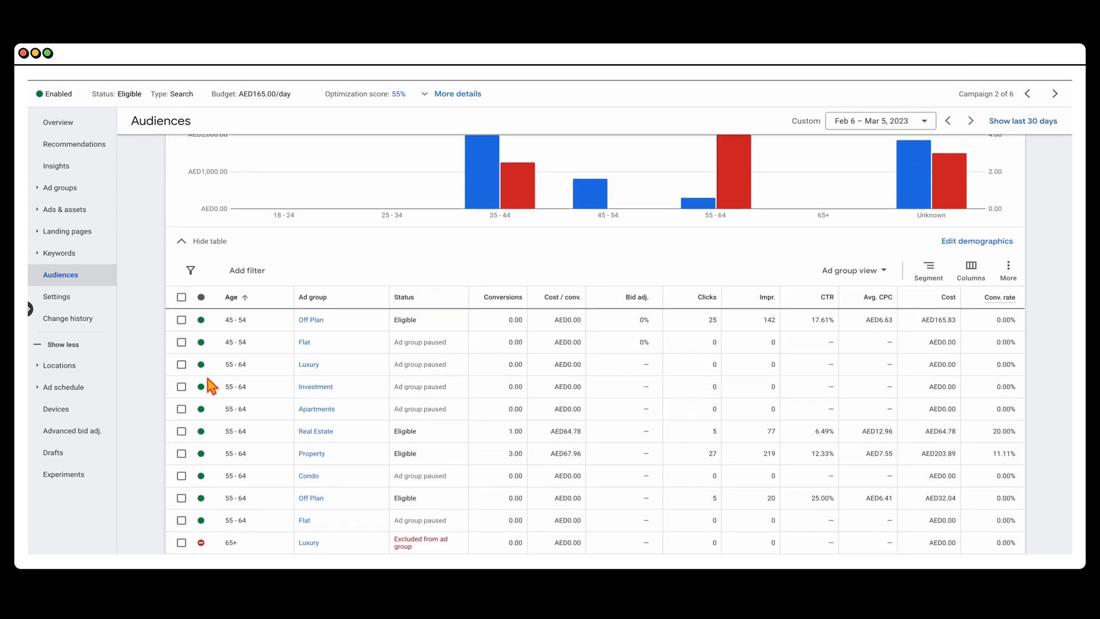
left_click(182, 408)
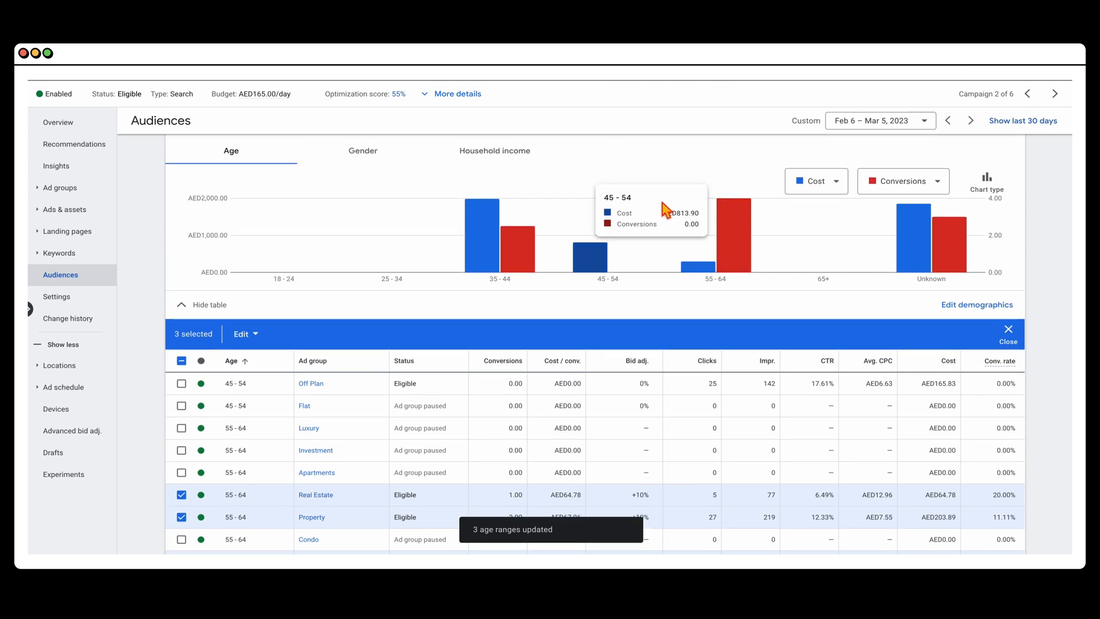
mouse_move(715, 277)
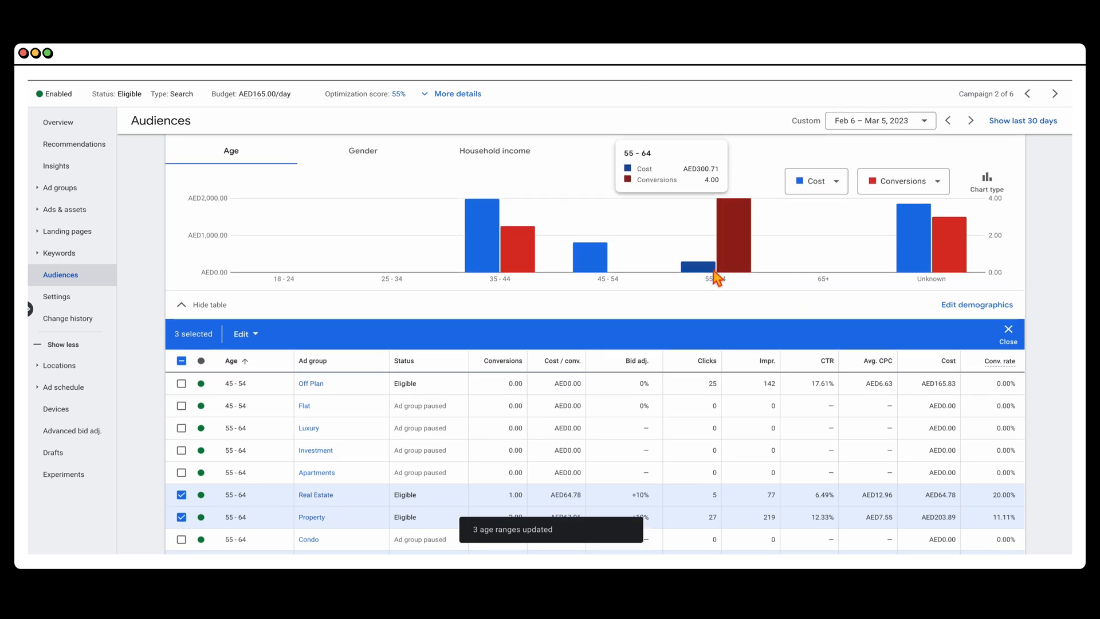
mouse_move(1008, 343)
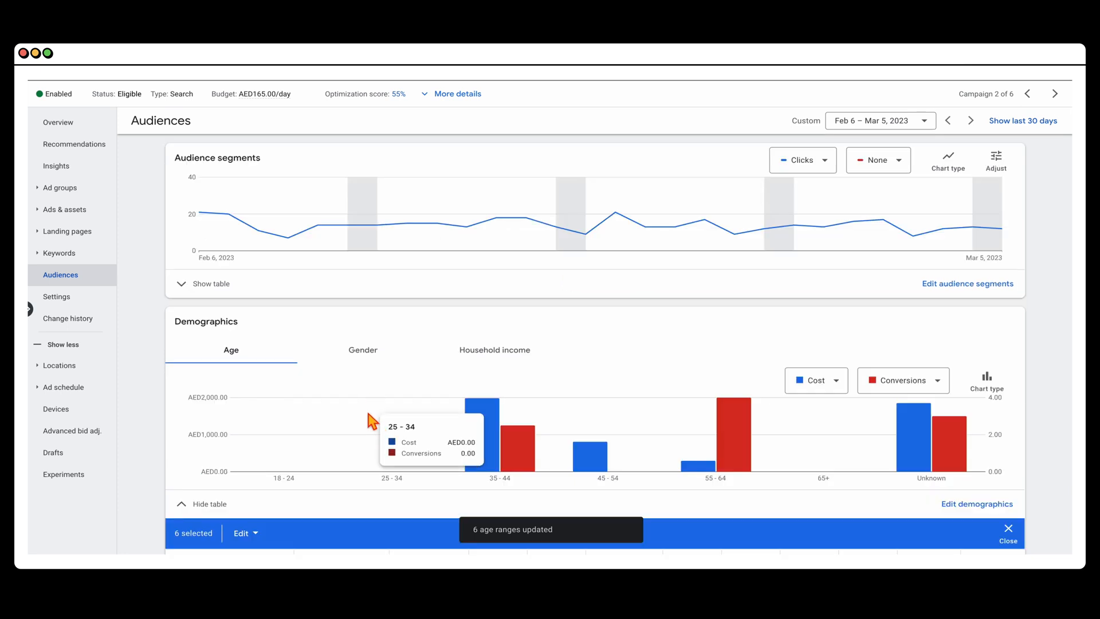
scroll("down", 3)
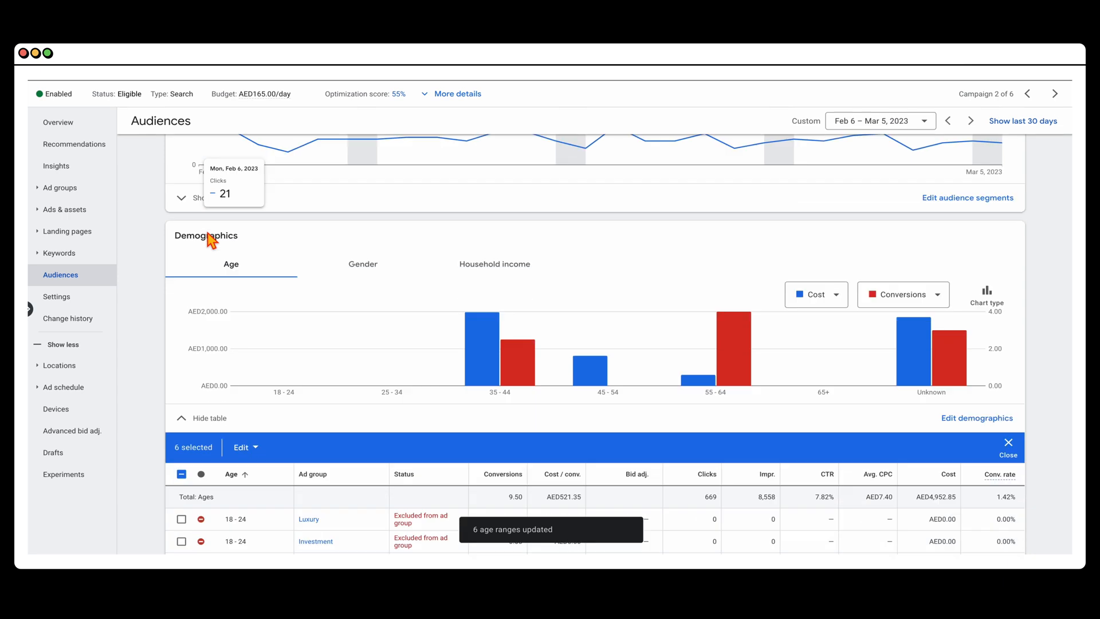
scroll("down", 3)
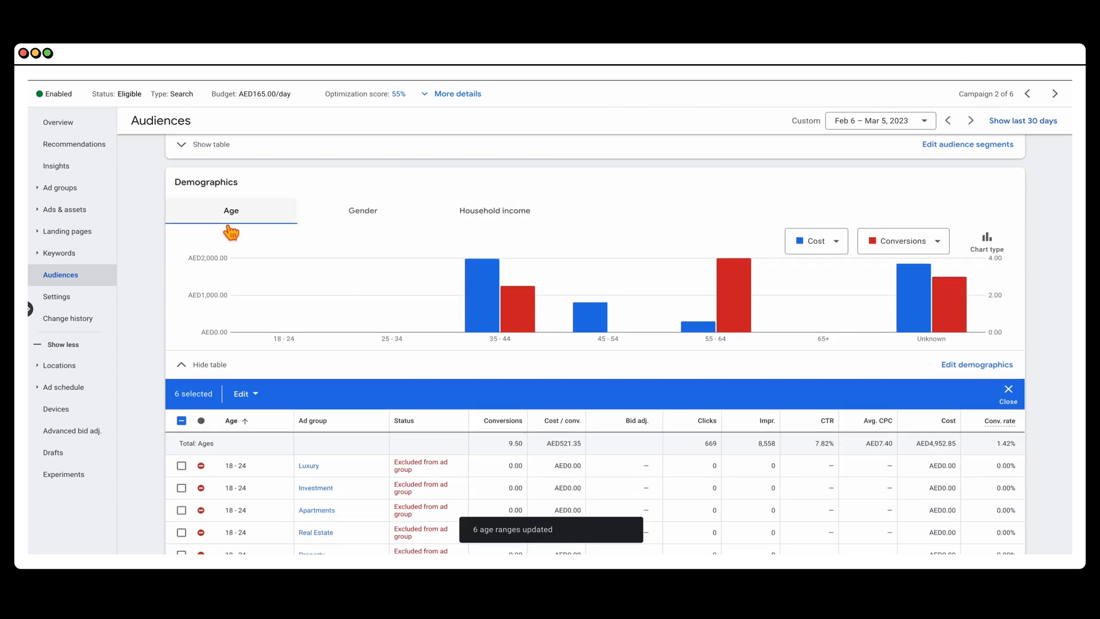
- View household income results as a time series chart, then return to the summary bars
left_click(494, 211)
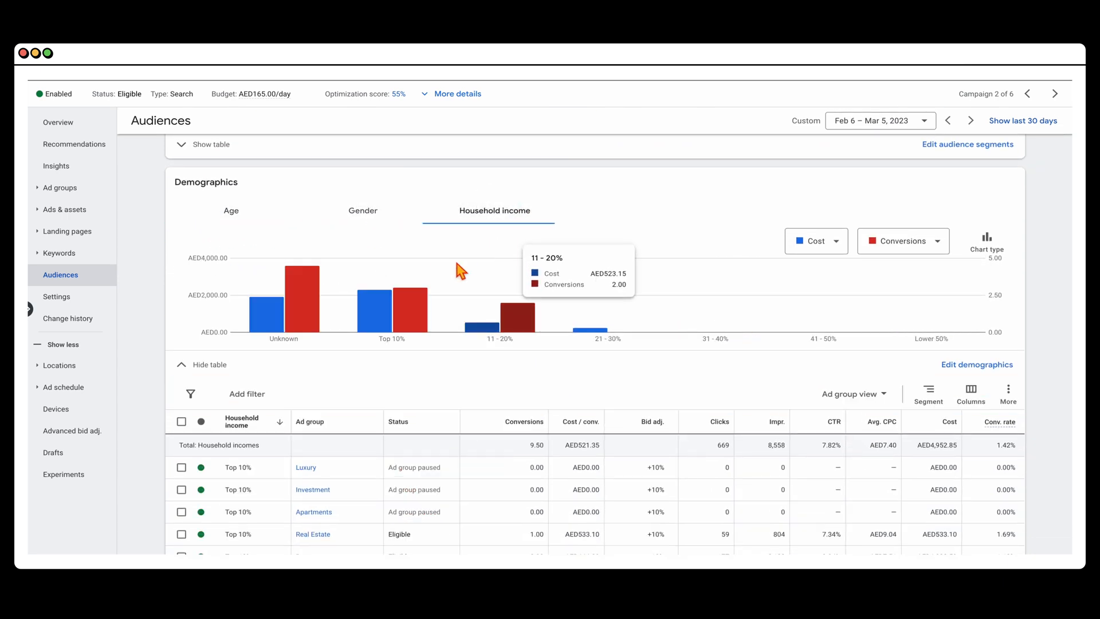
mouse_move(505, 302)
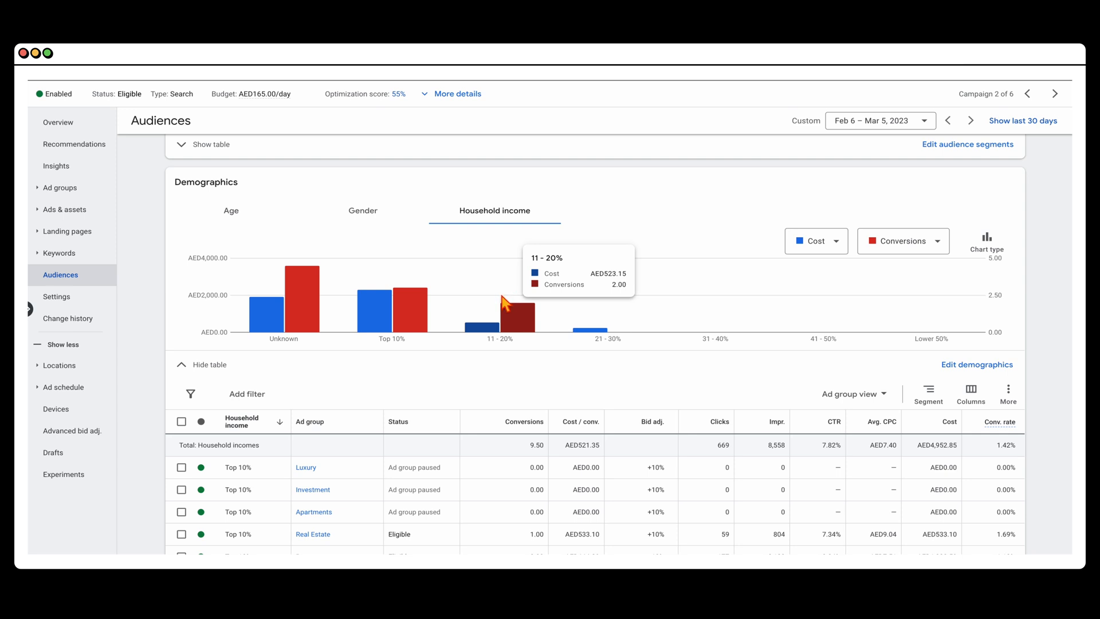
mouse_move(497, 367)
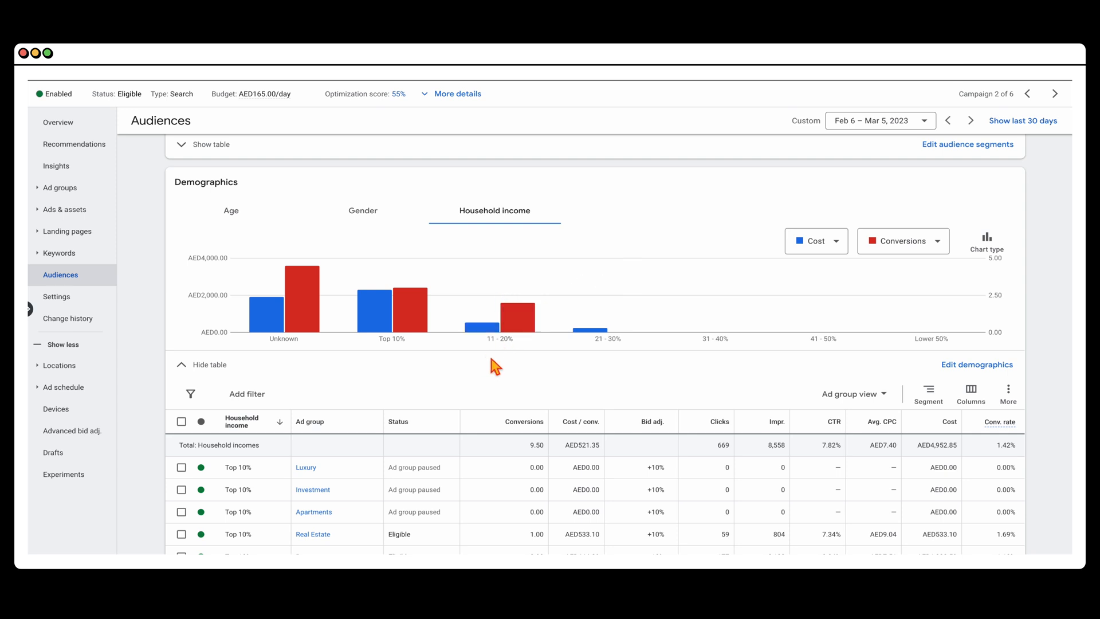
mouse_move(298, 376)
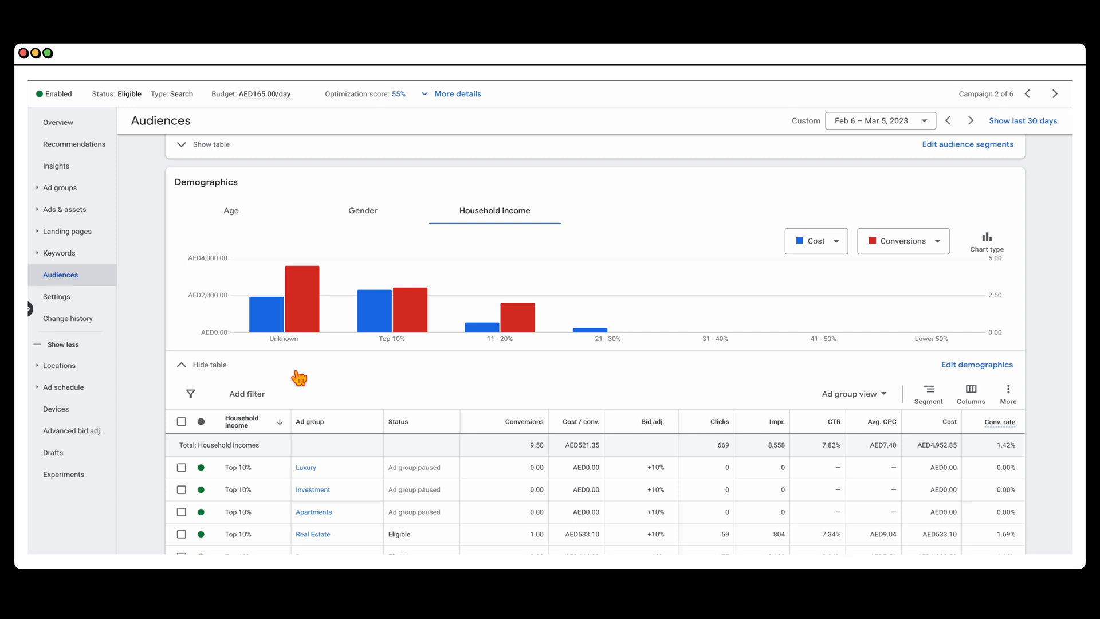
mouse_move(946, 267)
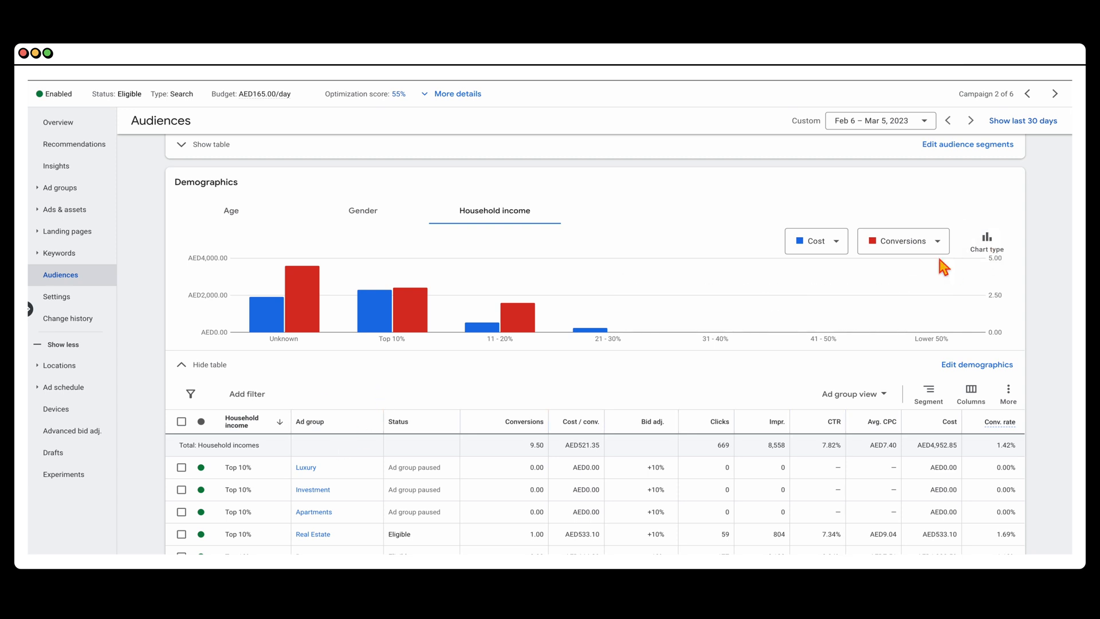
left_click(986, 241)
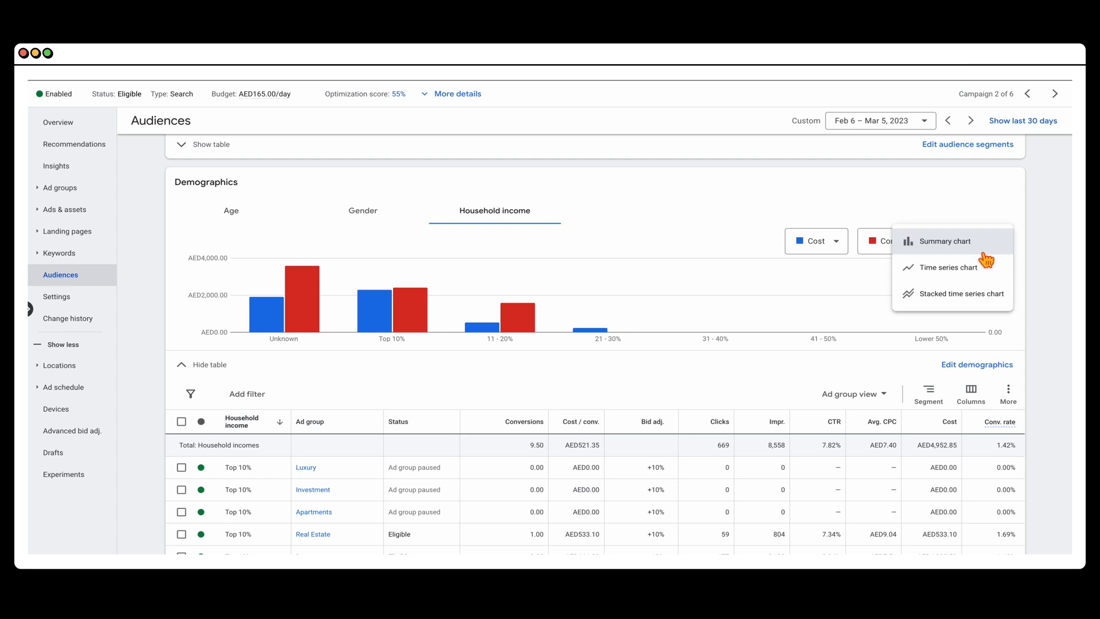
left_click(948, 267)
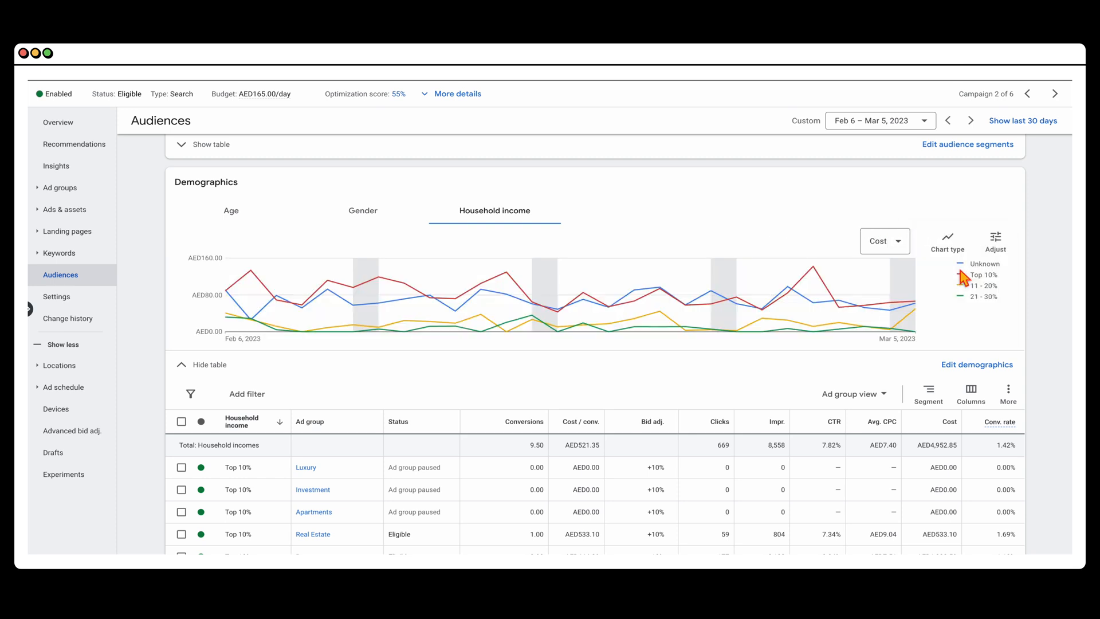
left_click(948, 240)
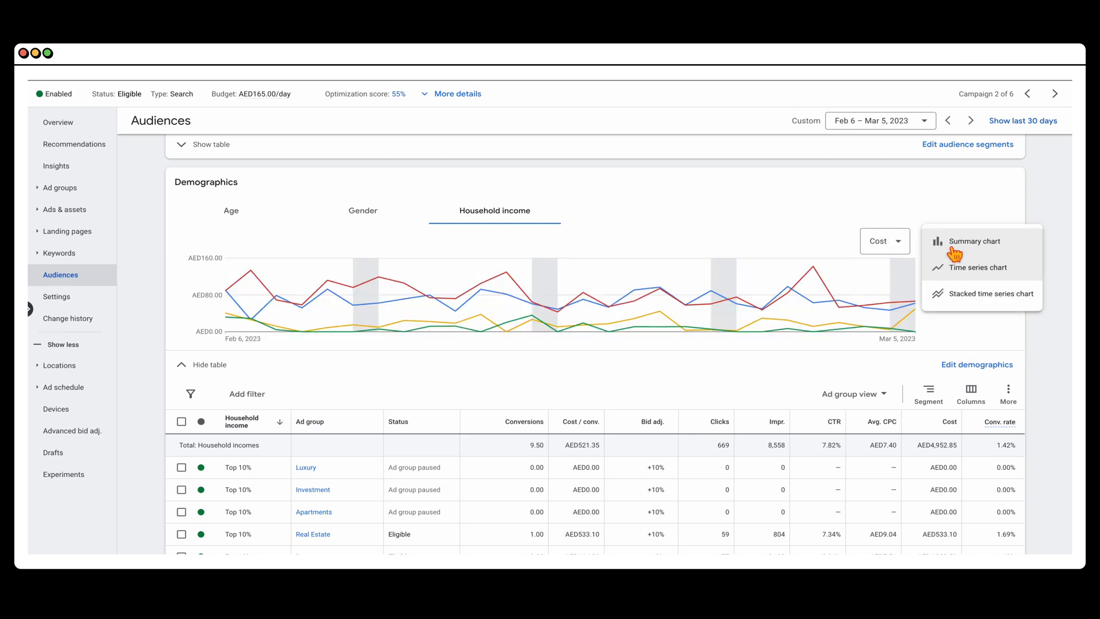
left_click(972, 241)
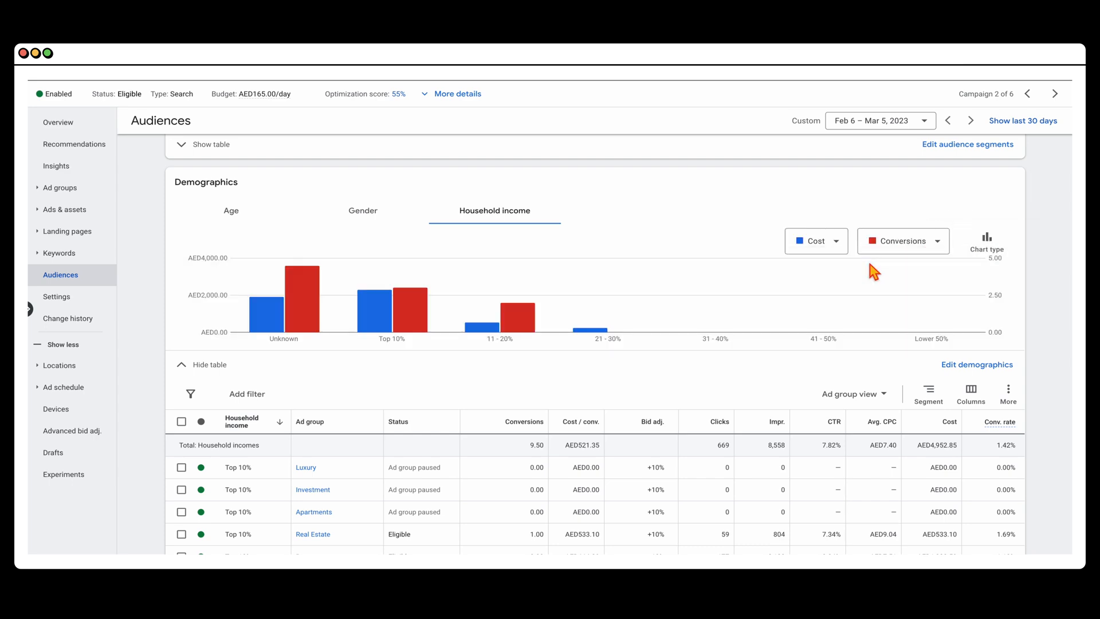
- Go to the campaign's targeted Locations performance report
left_click(59, 364)
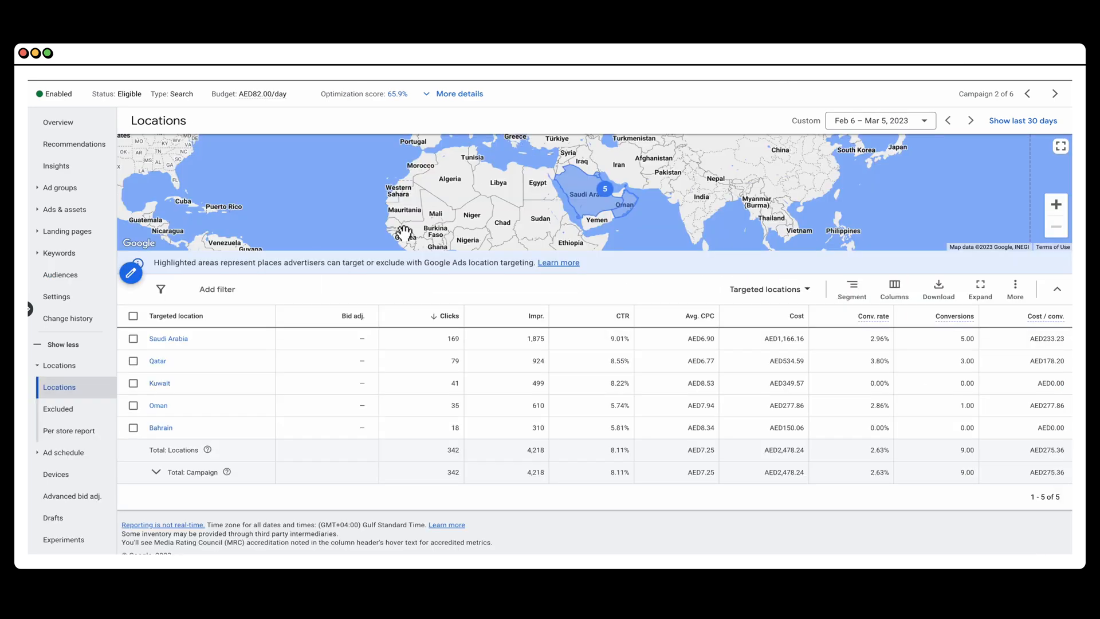
mouse_move(398, 283)
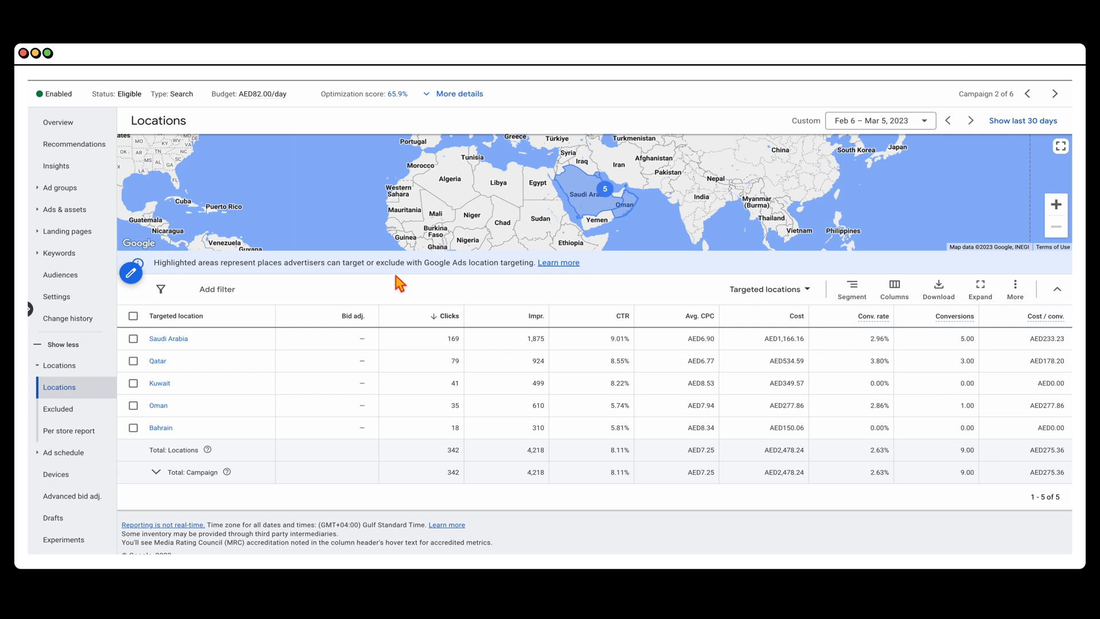
mouse_move(393, 344)
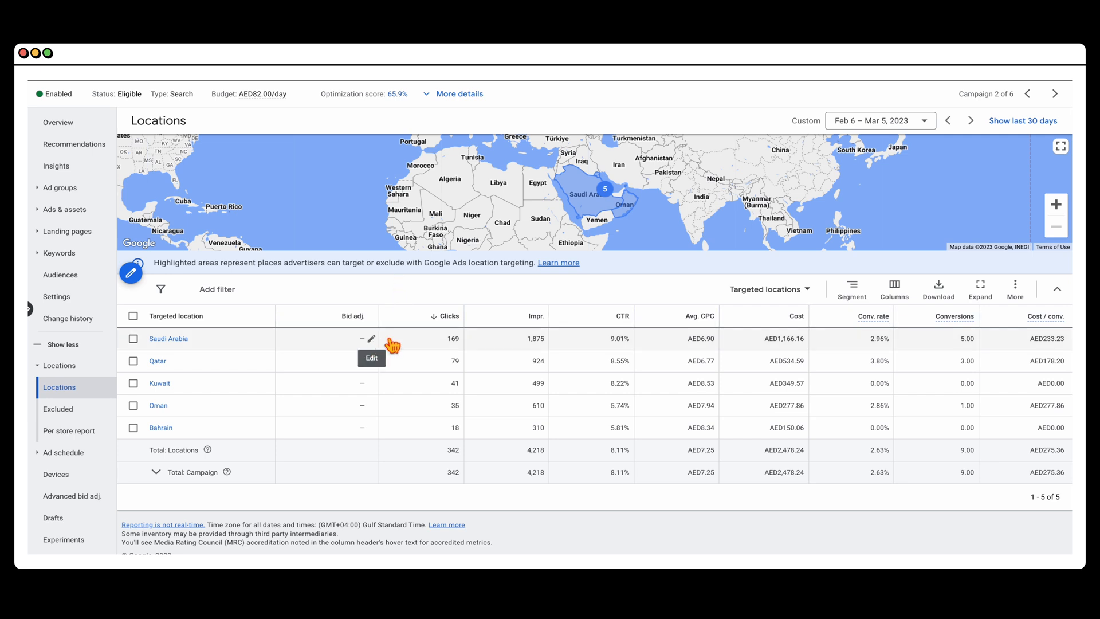
mouse_move(385, 448)
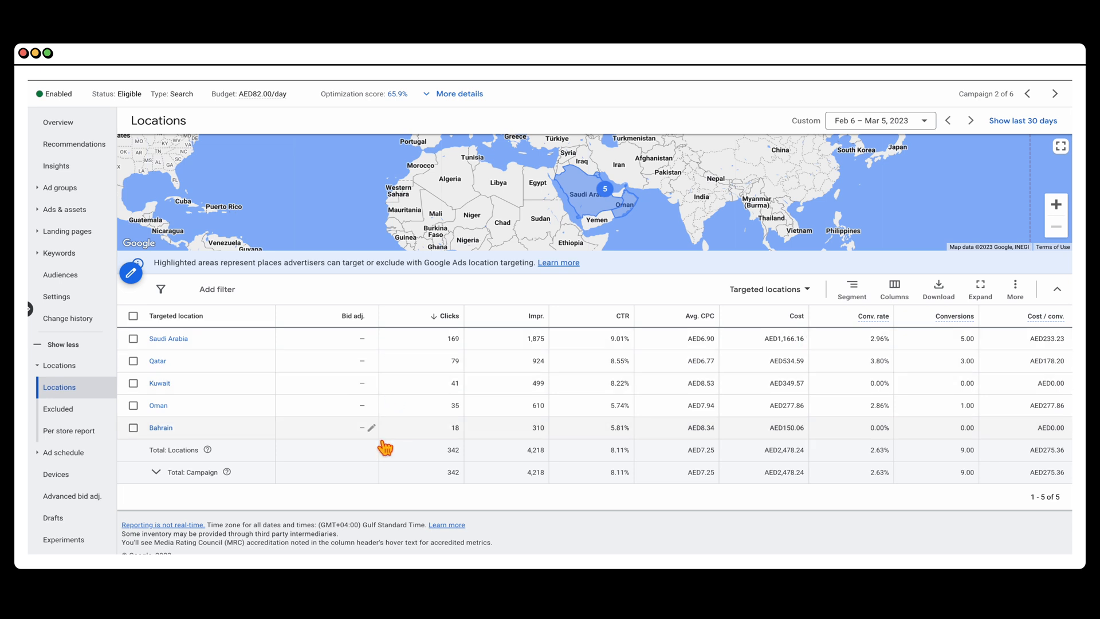
mouse_move(919, 430)
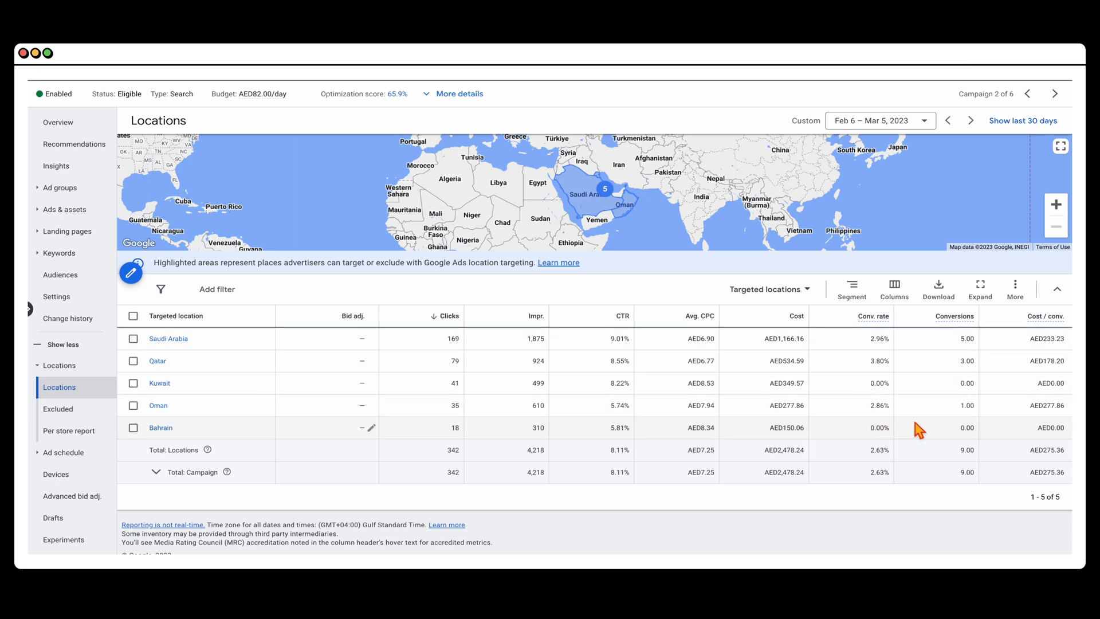
mouse_move(625, 360)
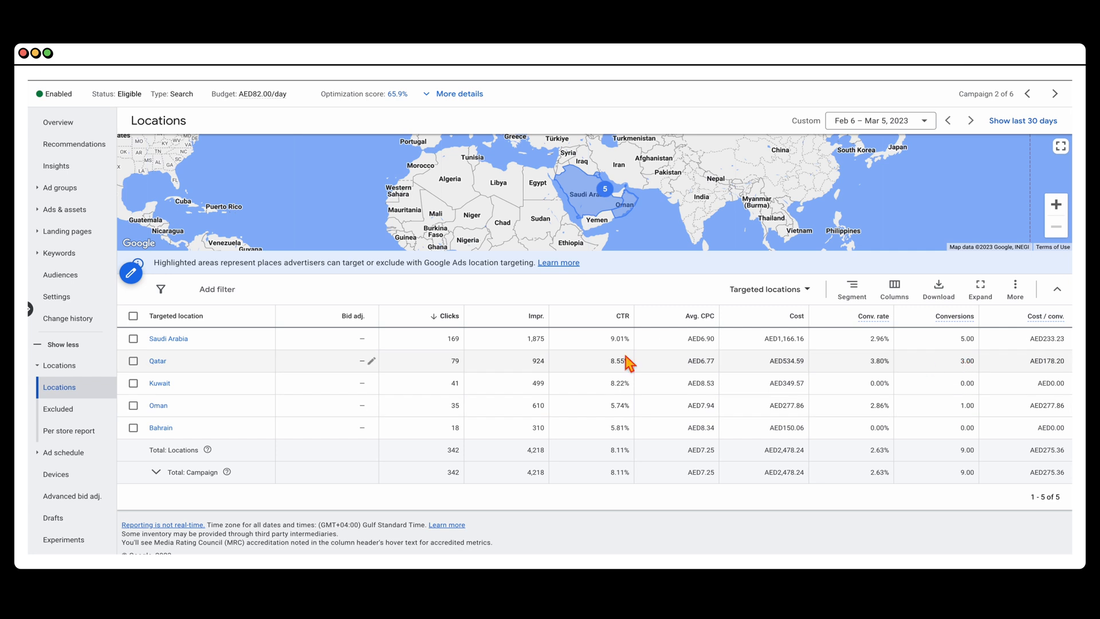
mouse_move(974, 341)
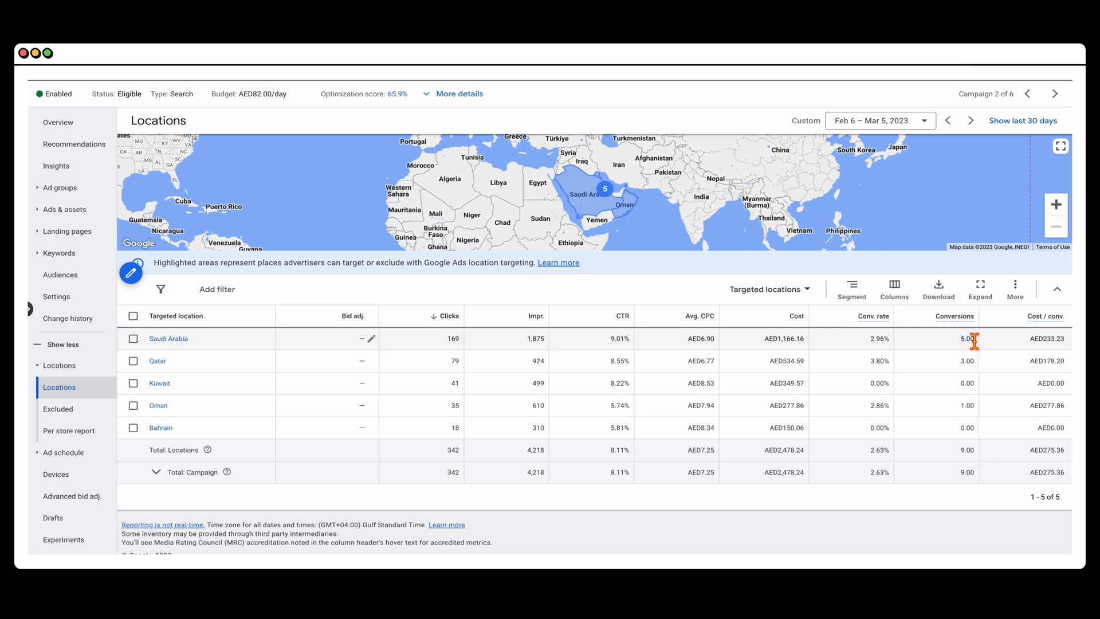
mouse_move(368, 359)
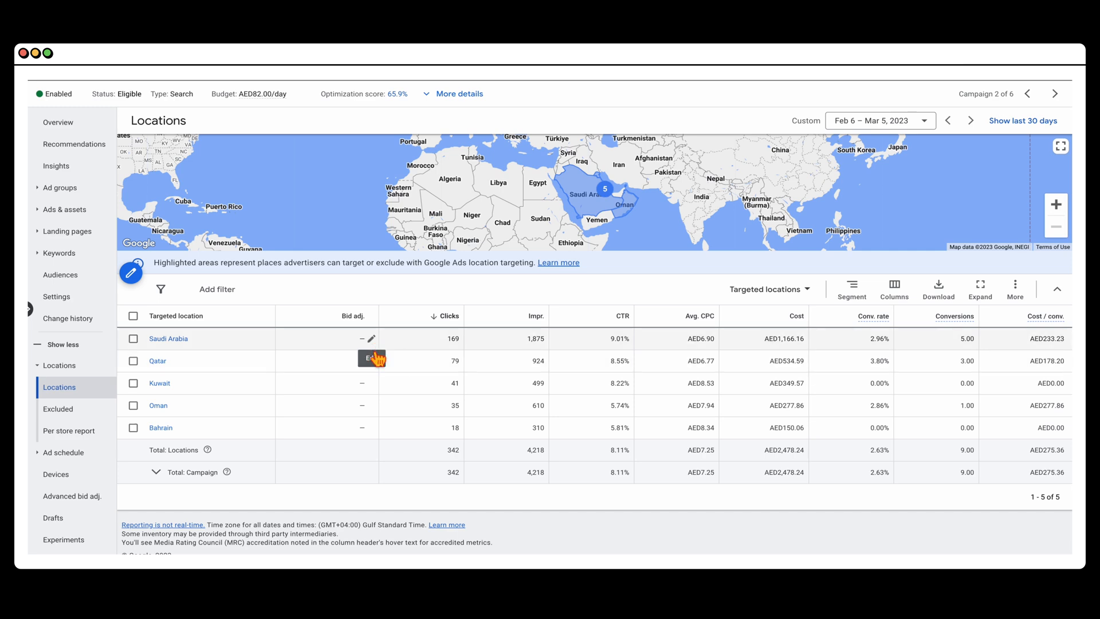
mouse_move(211, 354)
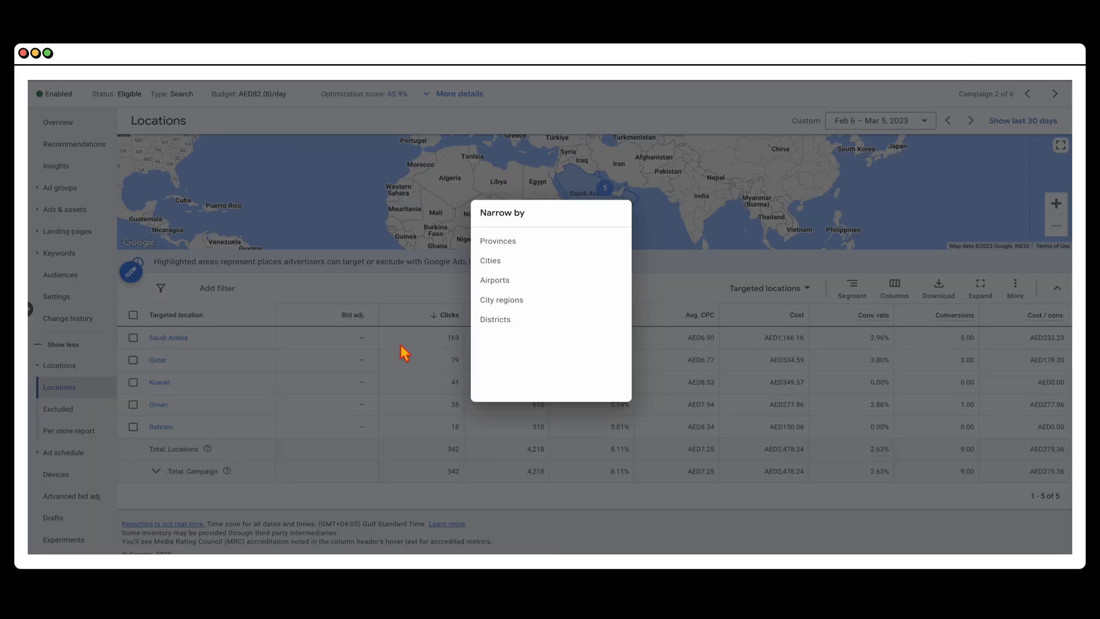
mouse_move(532, 265)
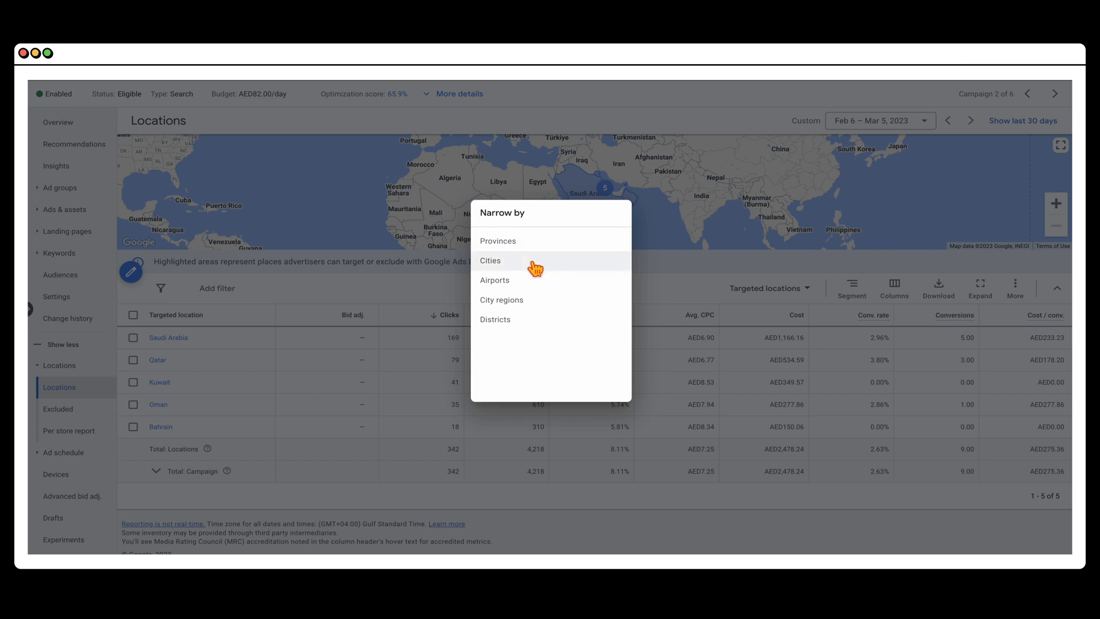
mouse_move(528, 284)
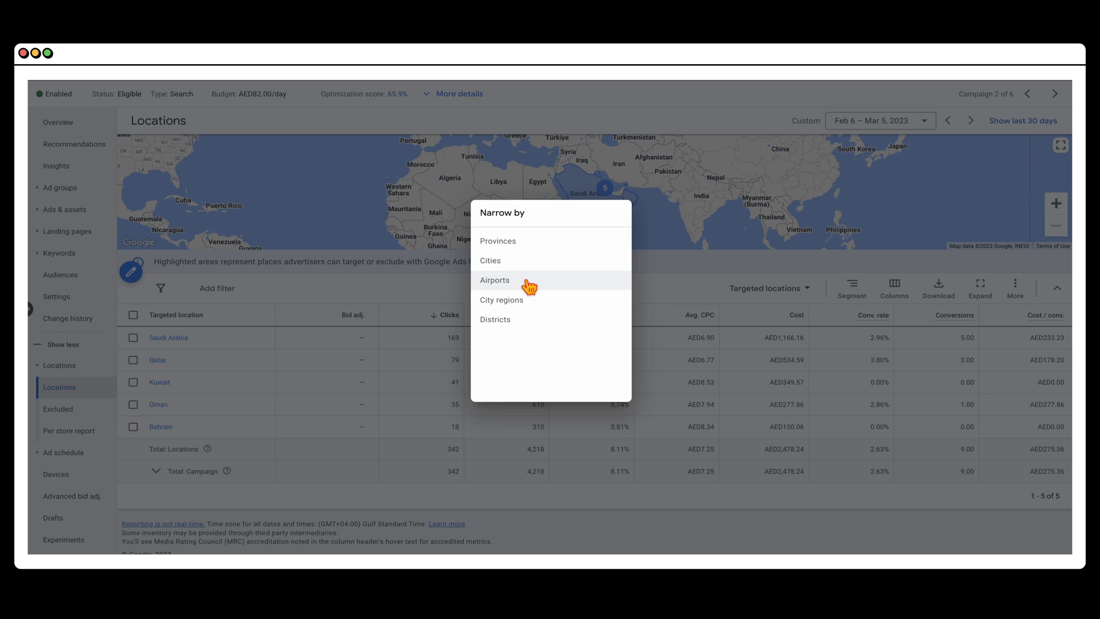
- Go to the campaign's Devices report showing the -100% Tablets bid adjustment
left_click(70, 409)
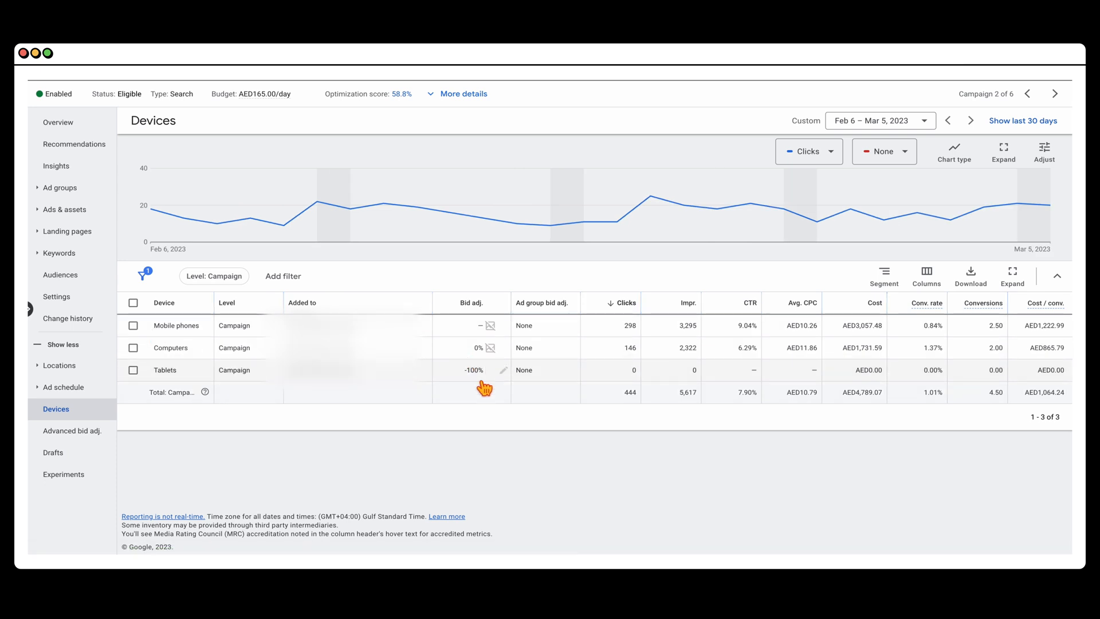
mouse_move(476, 368)
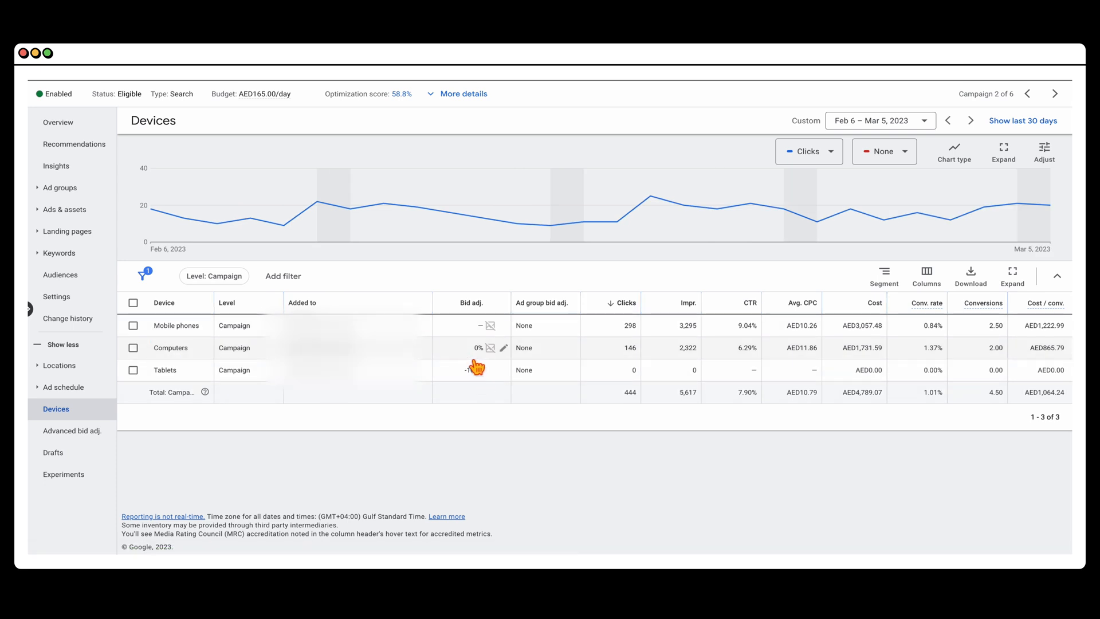
- Set the device report period to Jan 1–21, 2023, then to the last 30 days
left_click(879, 120)
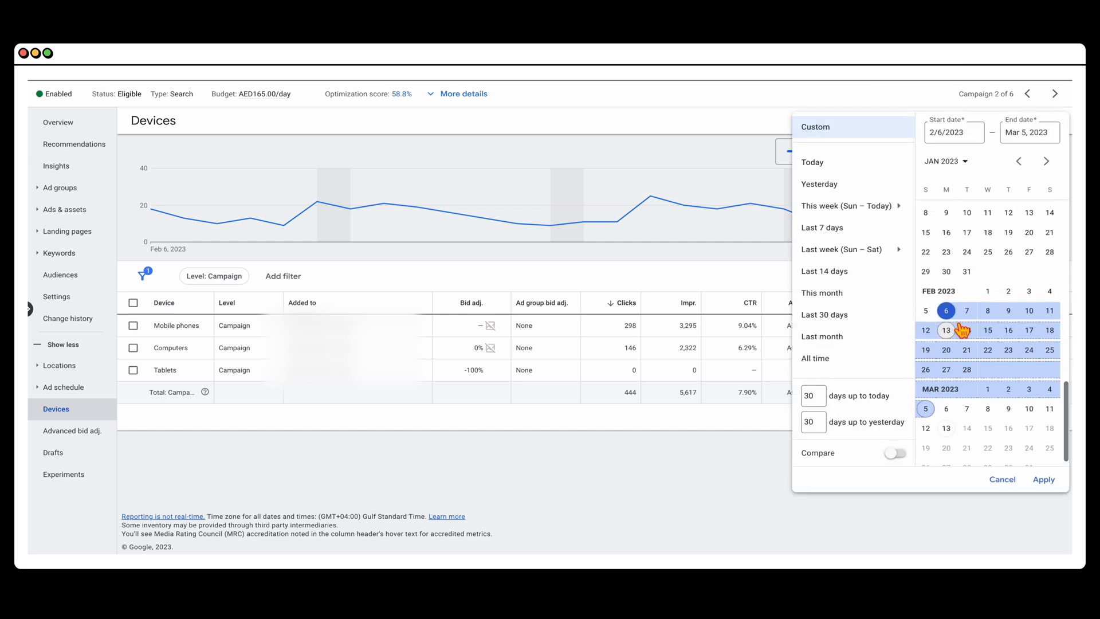
left_click(1043, 479)
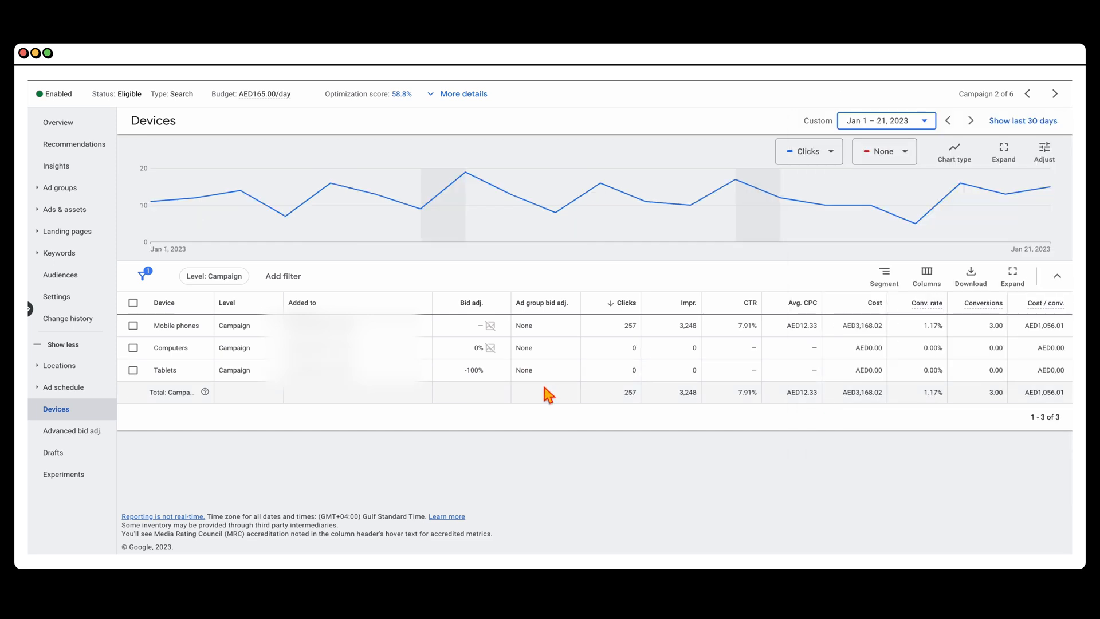
mouse_move(483, 382)
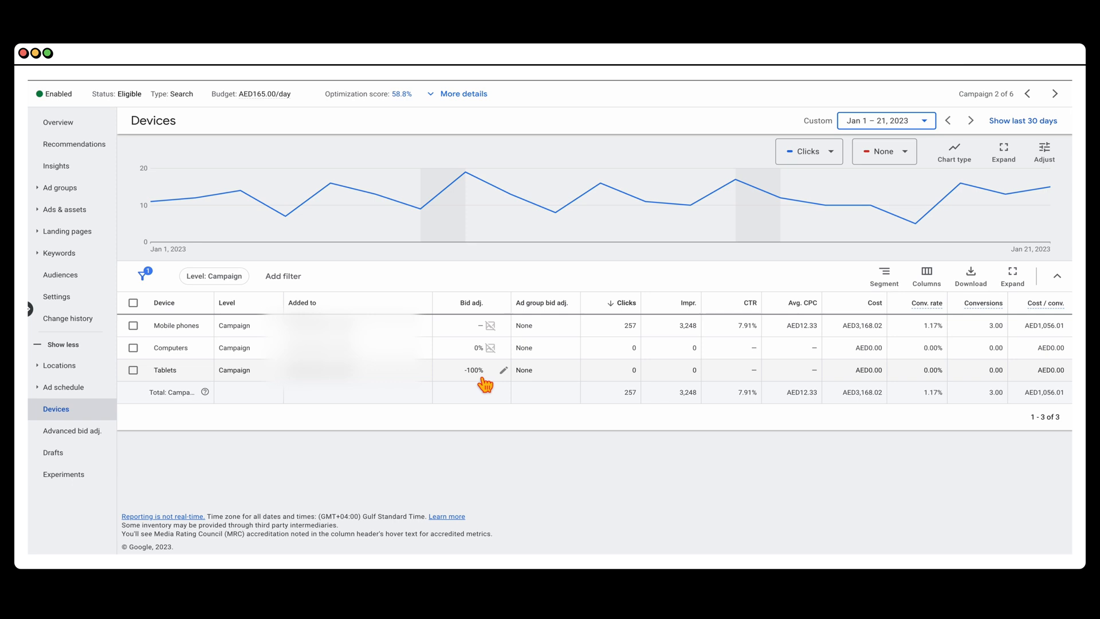
mouse_move(468, 365)
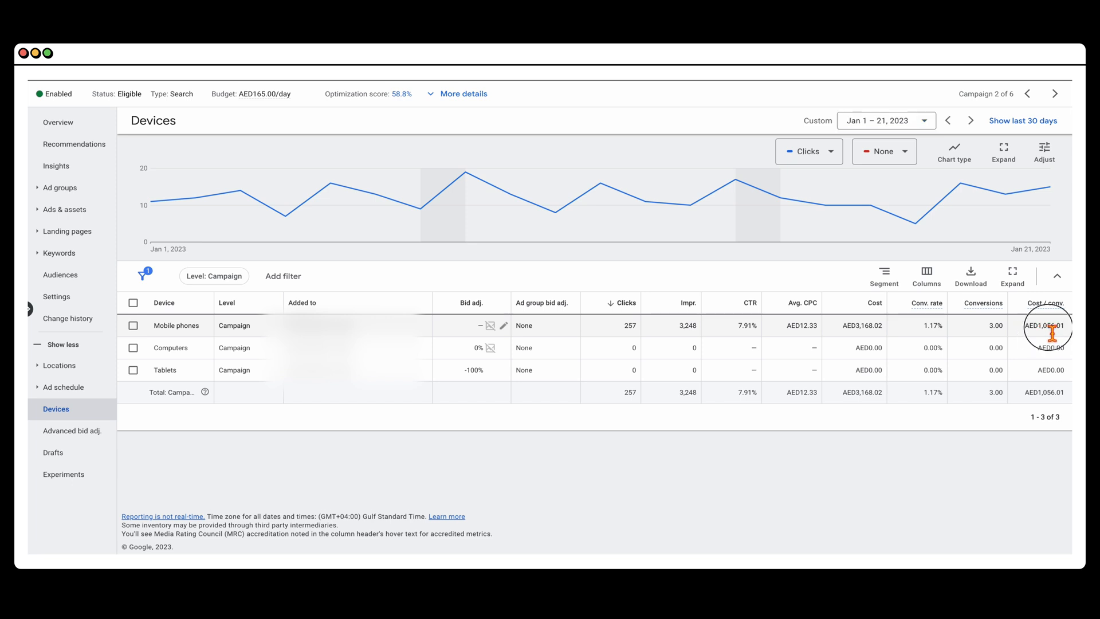
left_click(920, 121)
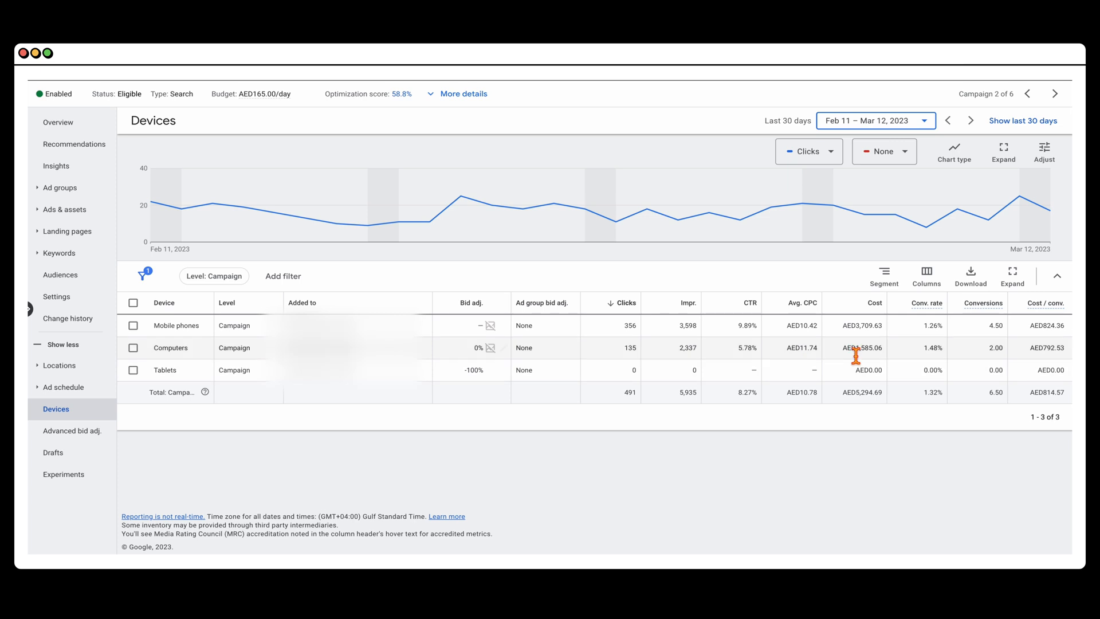
mouse_move(1046, 397)
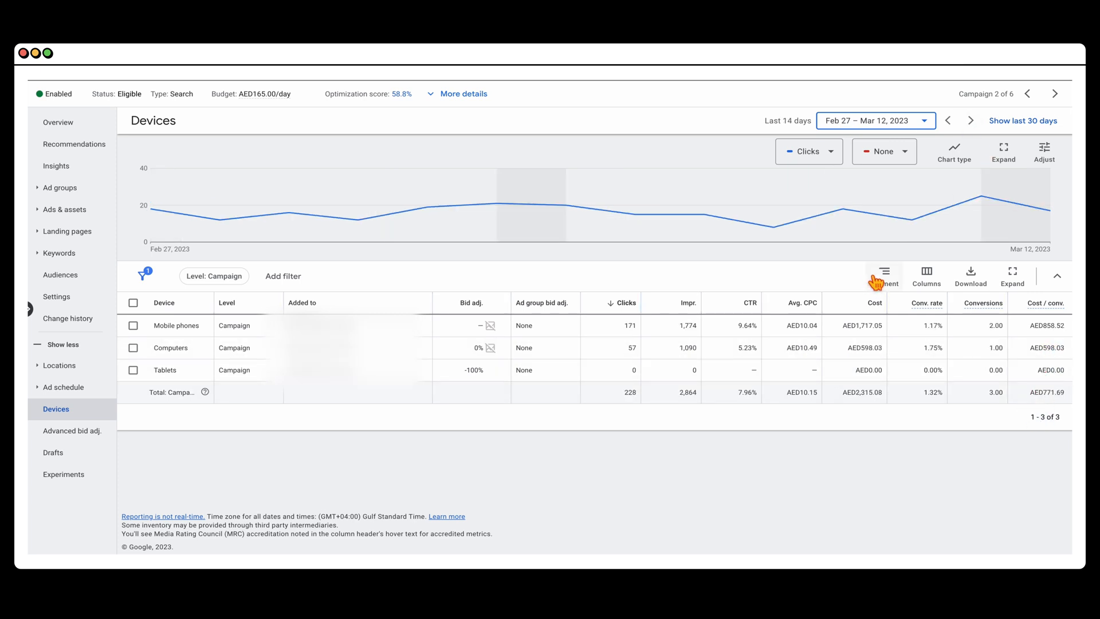
mouse_move(554, 358)
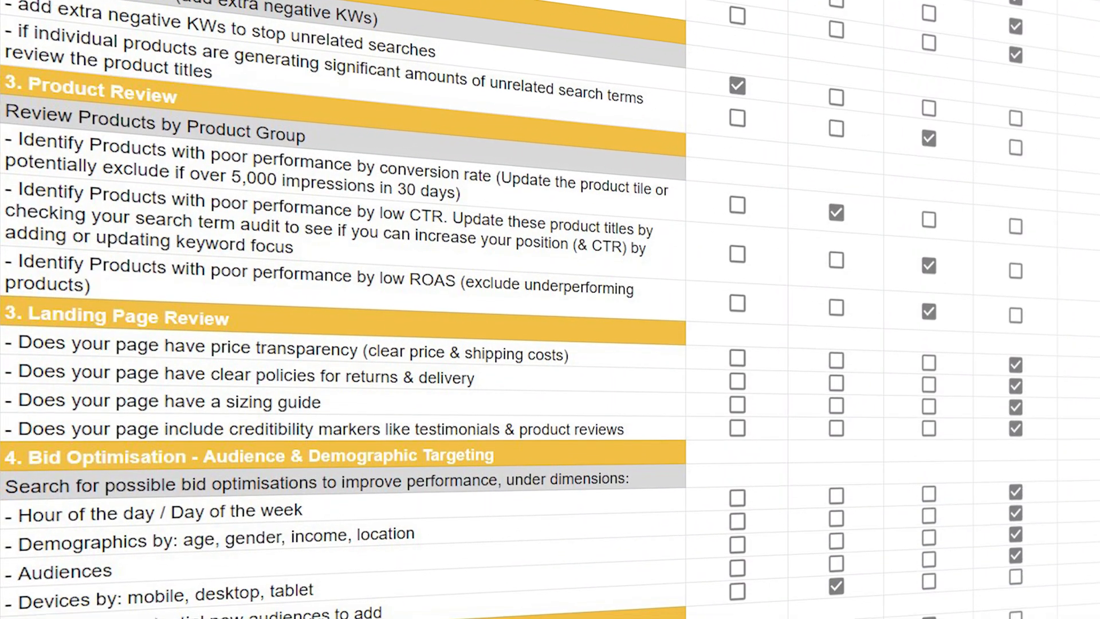
- Scroll the optimization checklist to section 4, Bid Optimisation by hour, demographics, audiences and devices
scroll("down", 3)
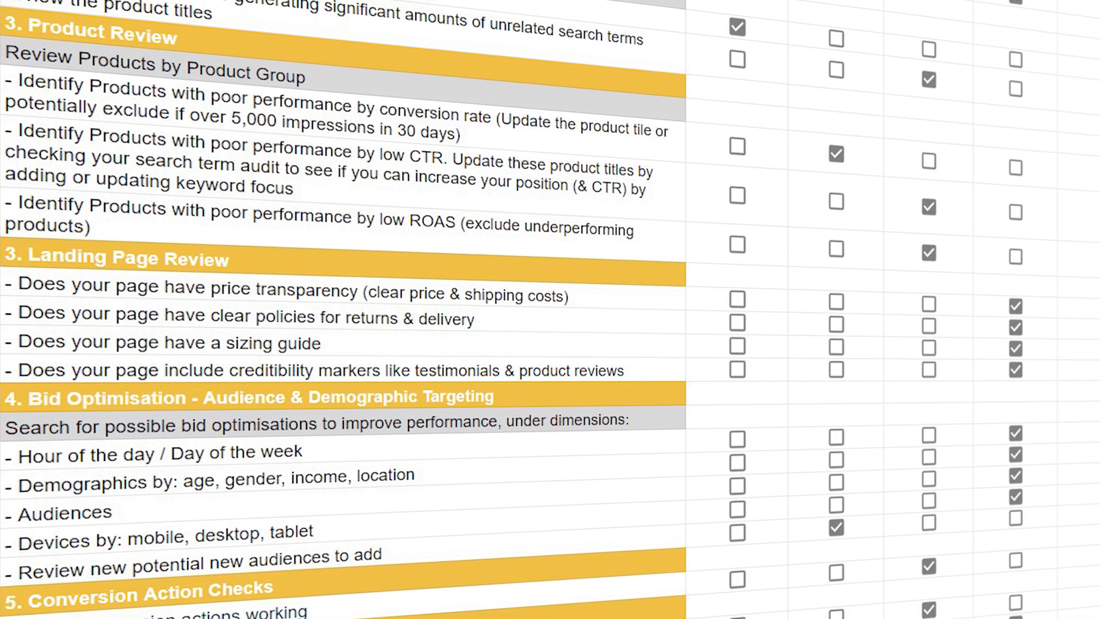
scroll("down", 3)
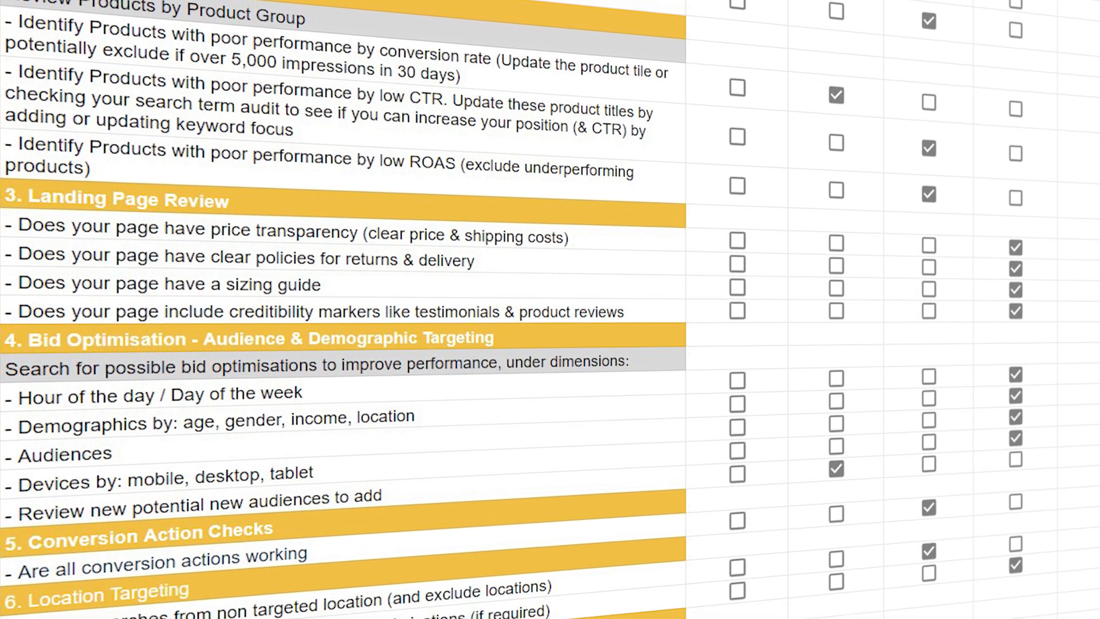